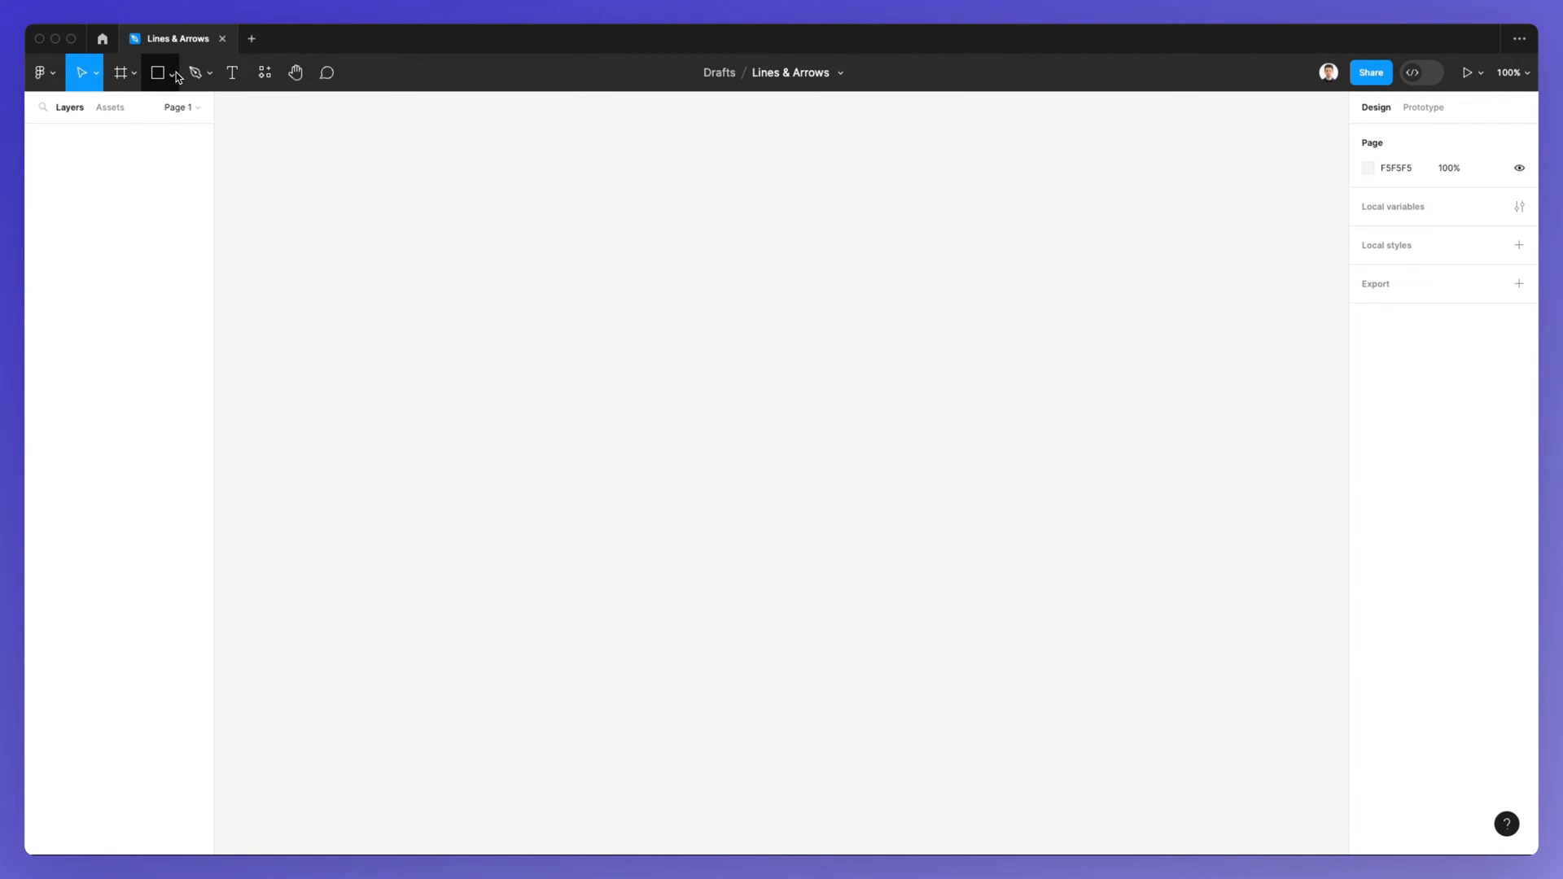
Reveal the shape tools list beside the Rectangle tool on the empty canvas.
click(169, 73)
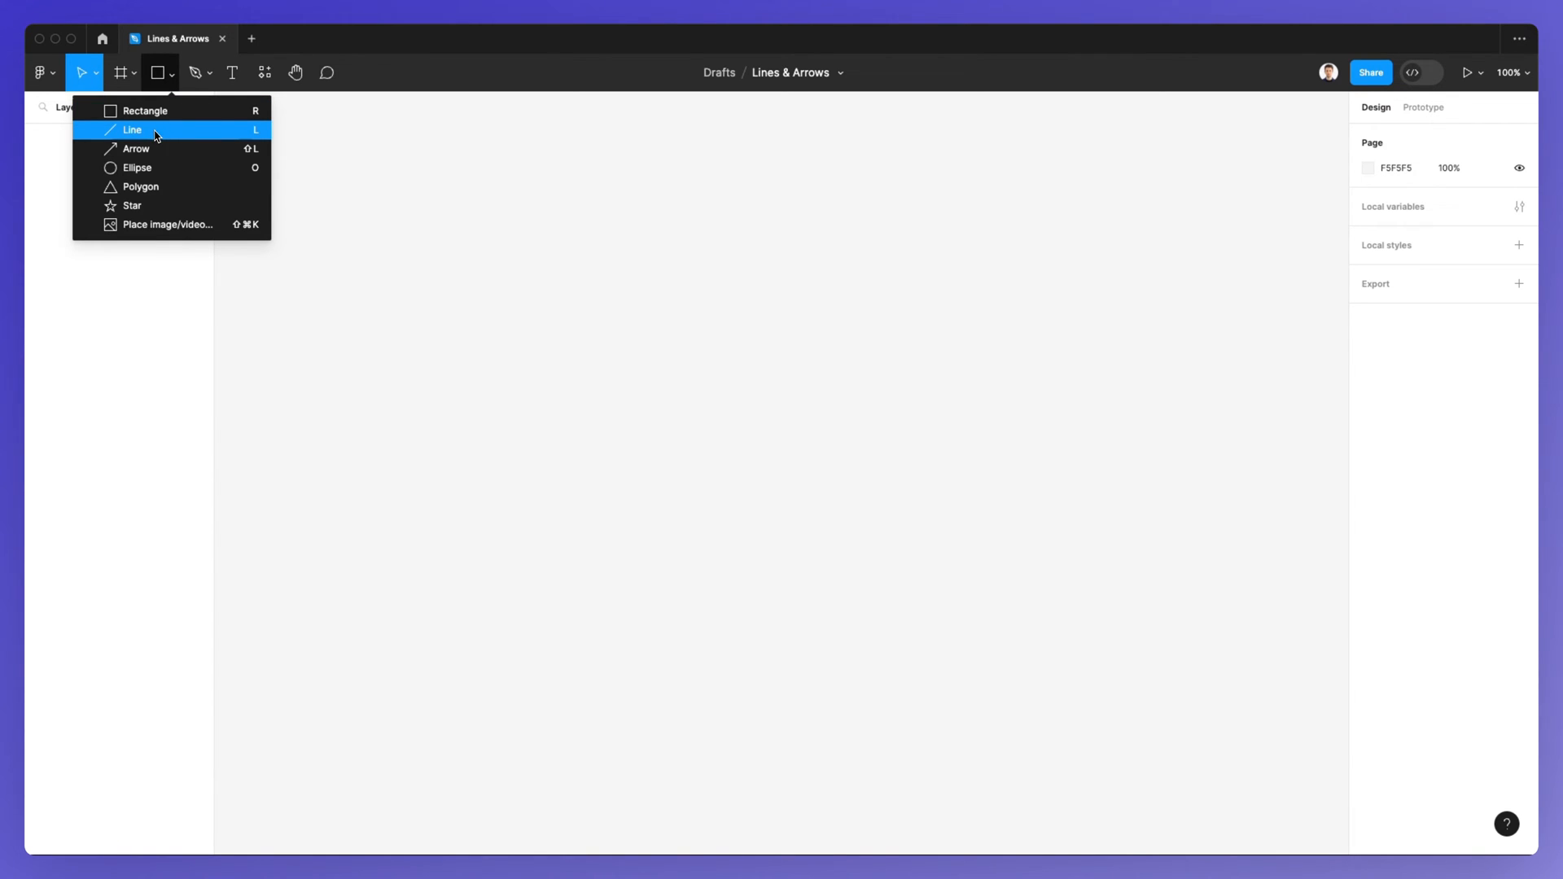
Draw Line 1 as a long diagonal rising from lower left to upper middle, 1-px black stroke.
click(132, 130)
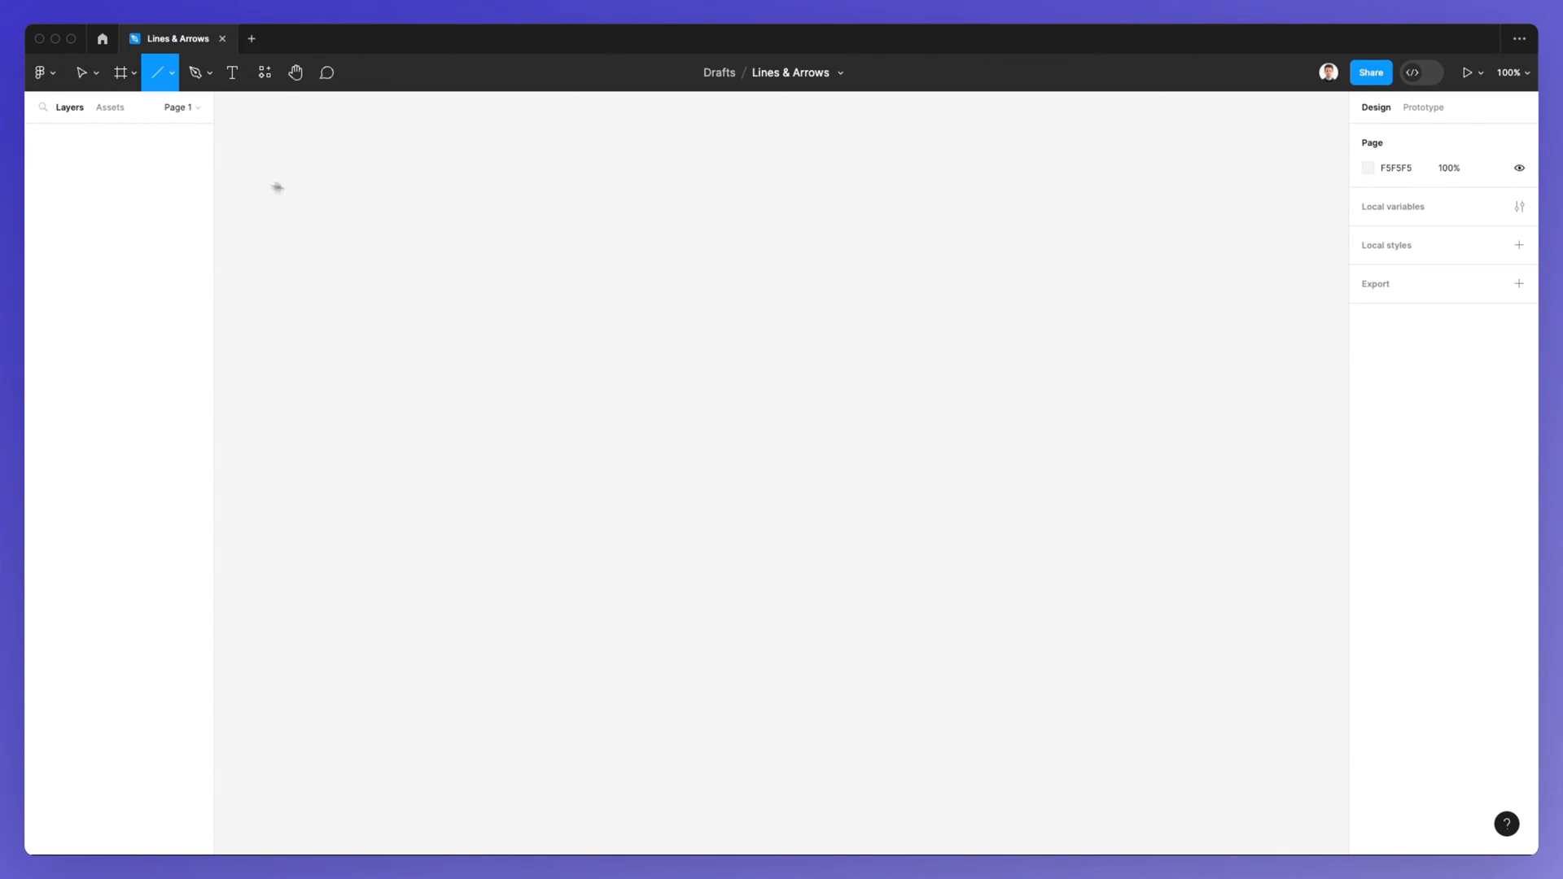
mouse_move(412, 580)
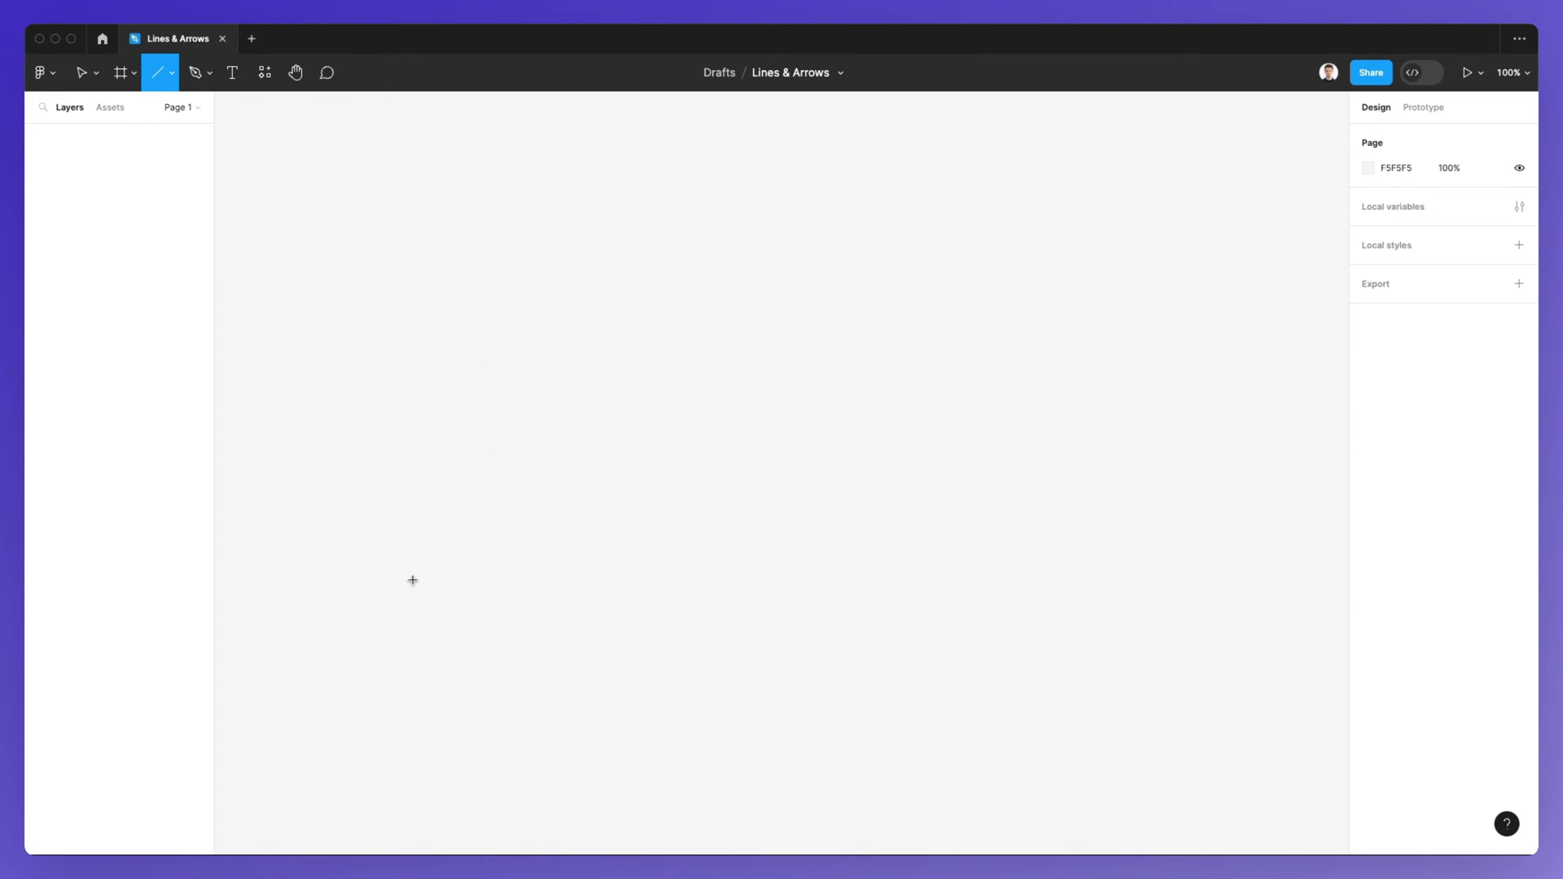
drag(394, 592, 868, 412)
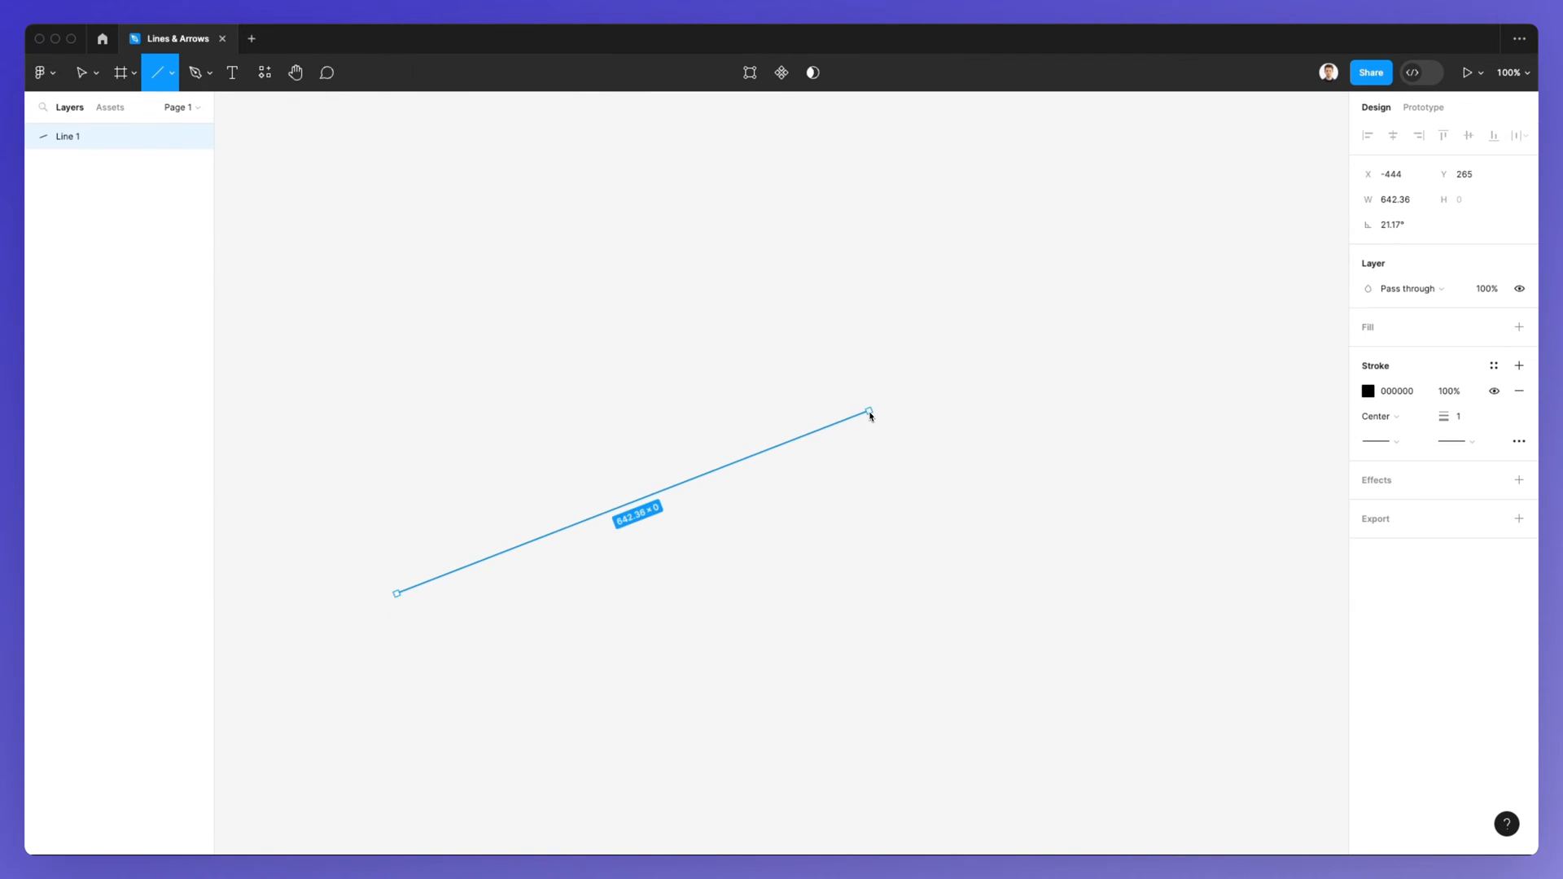
drag(868, 412, 1084, 326)
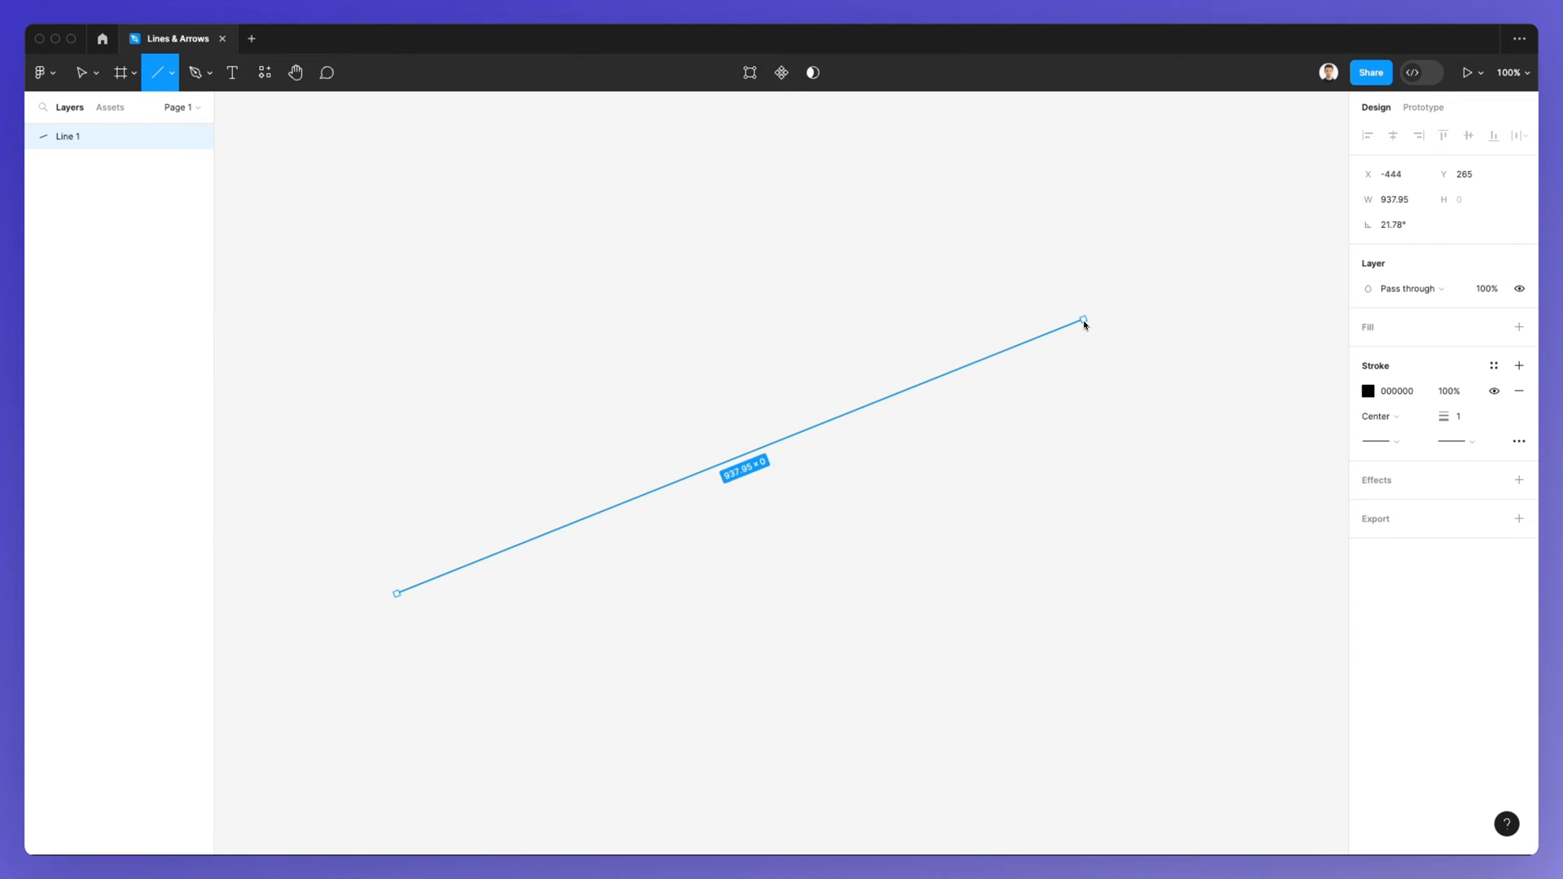
click(80, 74)
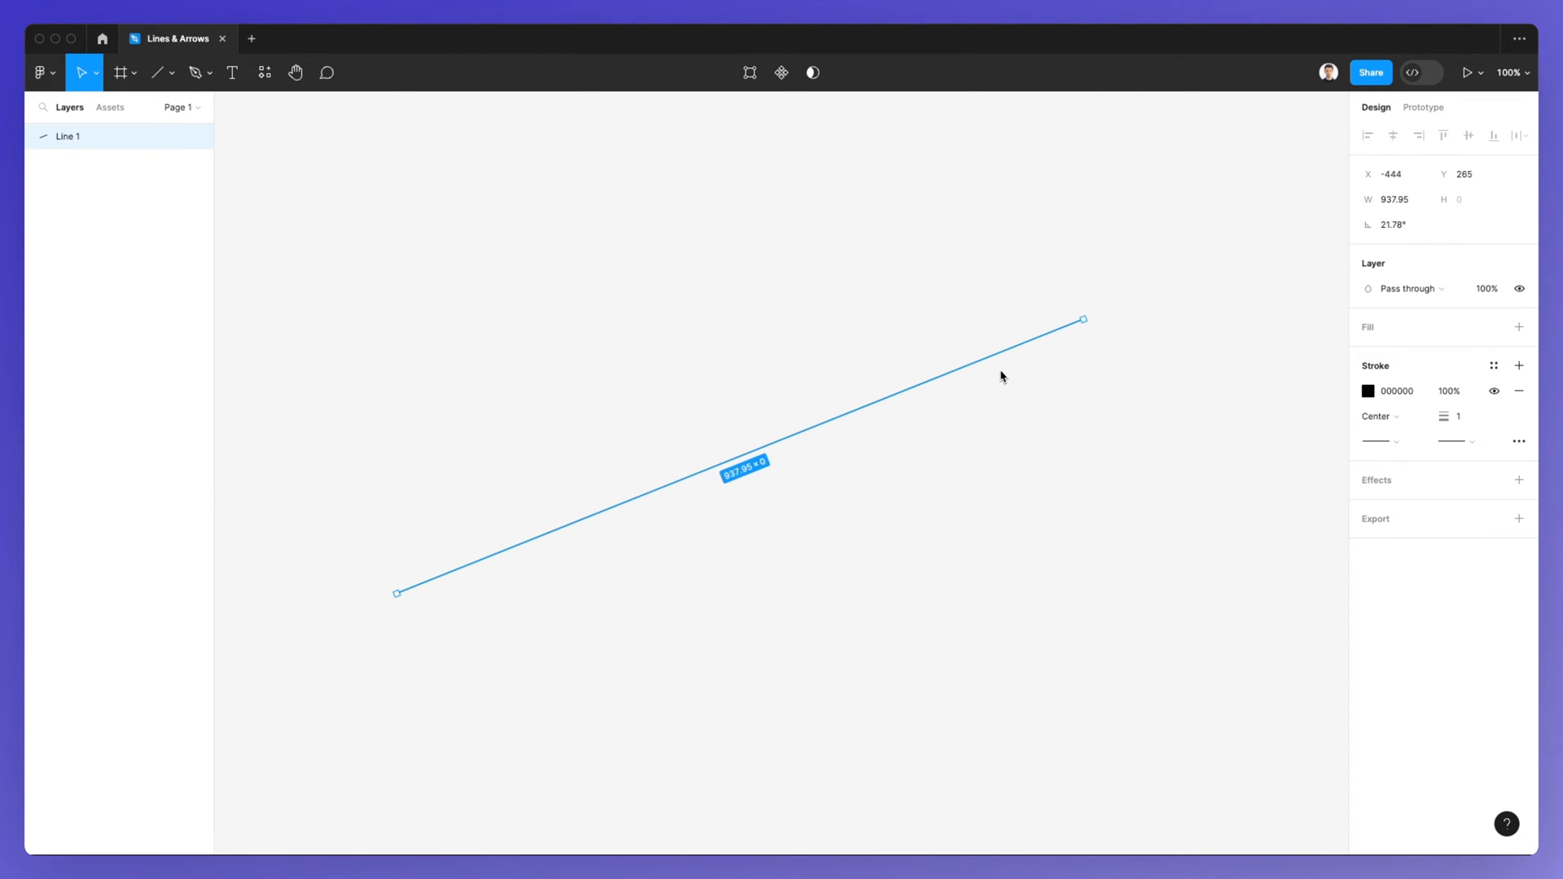
mouse_move(1007, 368)
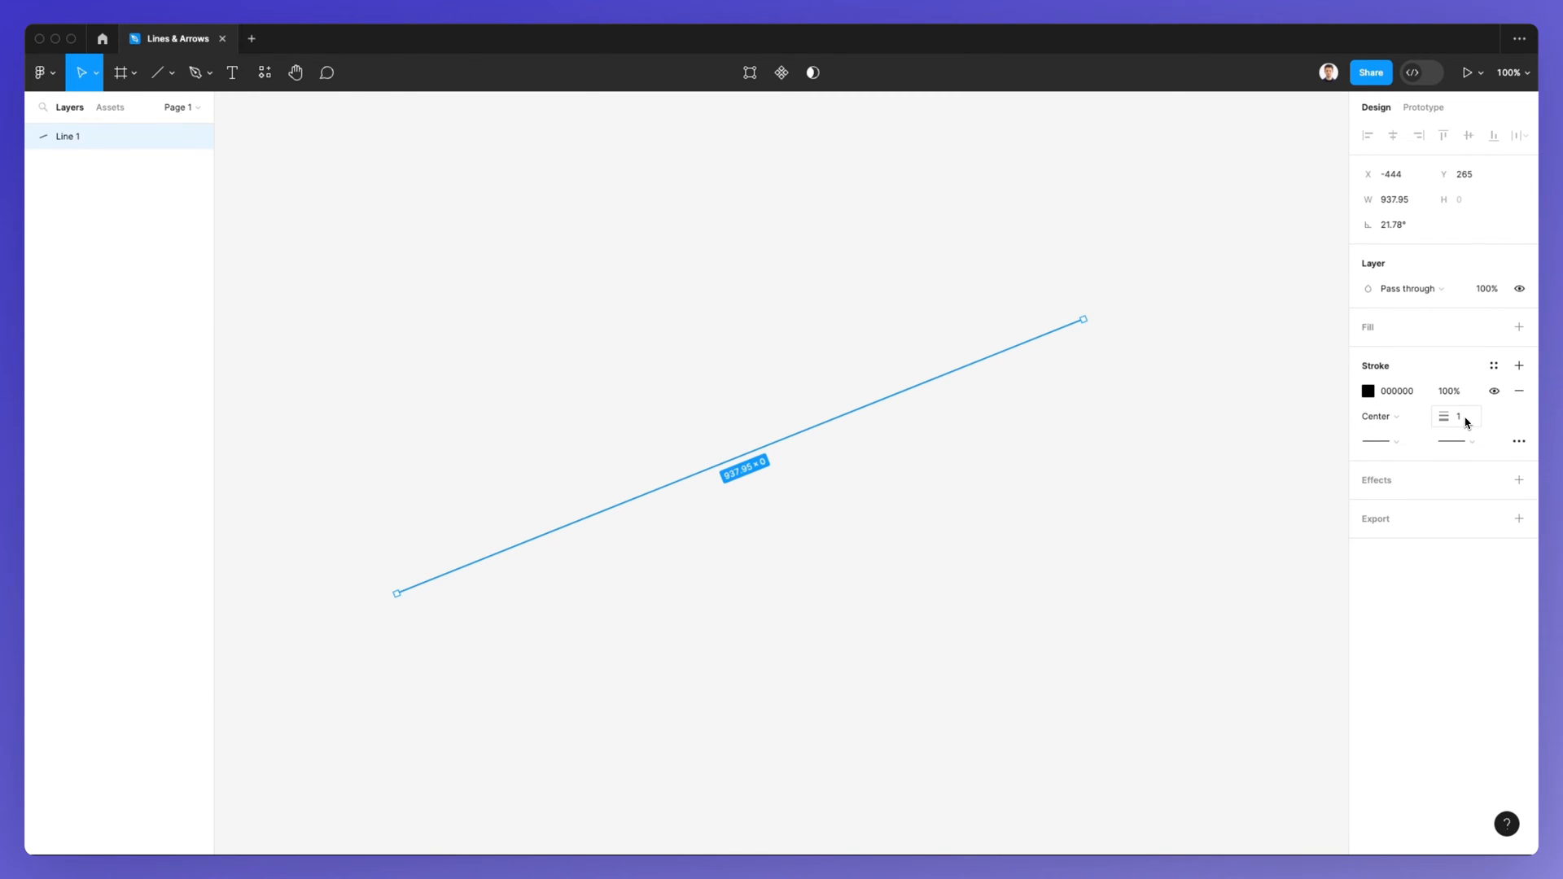
Set Line 1's stroke weight to 10, making it a bold black bar.
click(1459, 417)
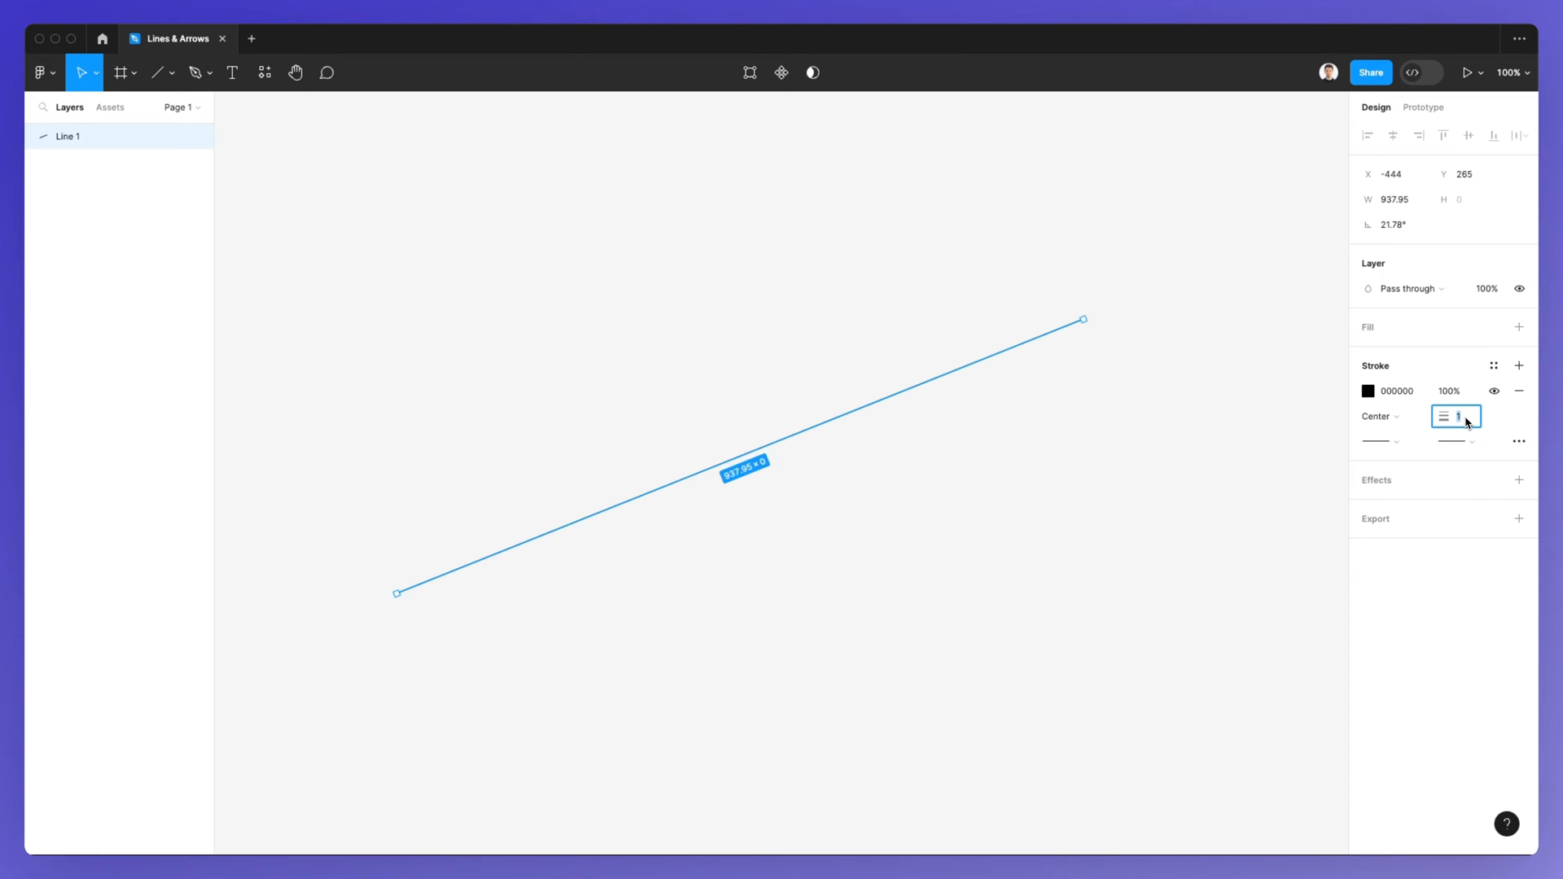
text(6)
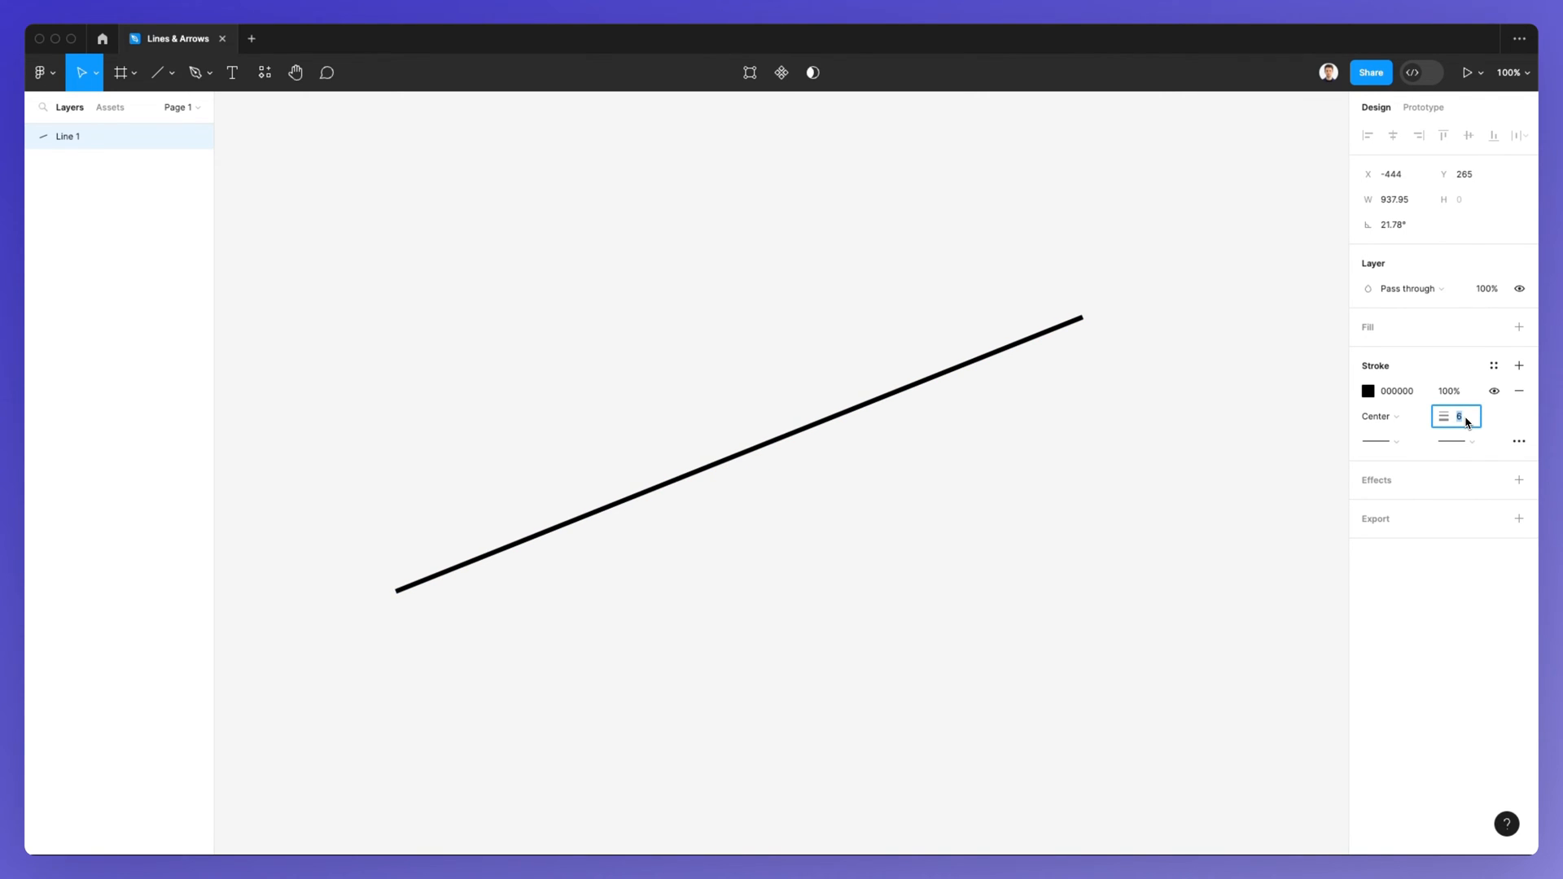
text(10)
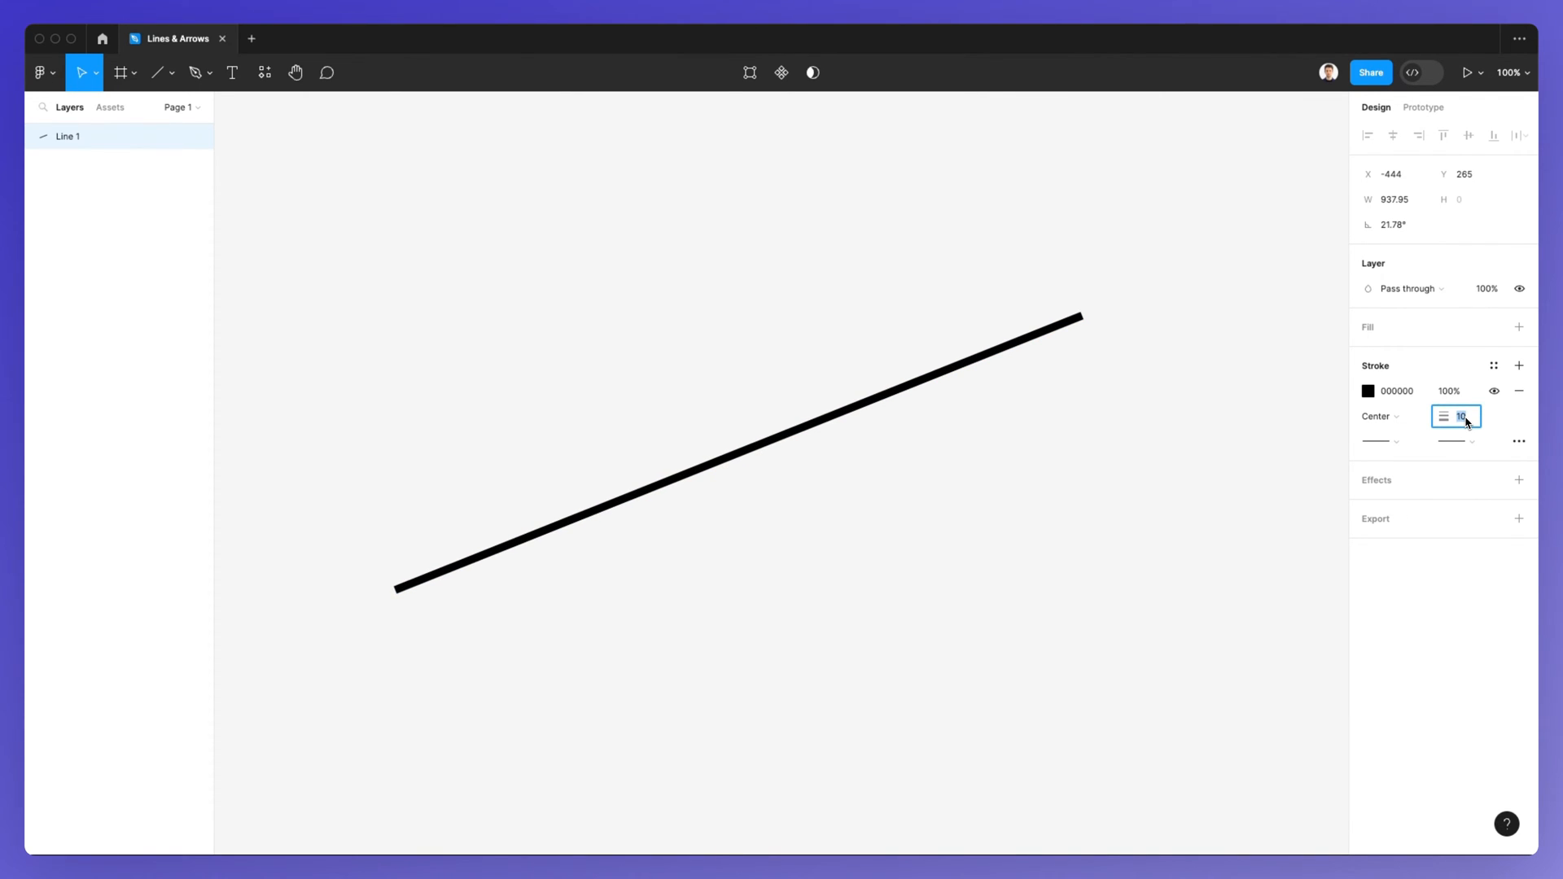
click(737, 456)
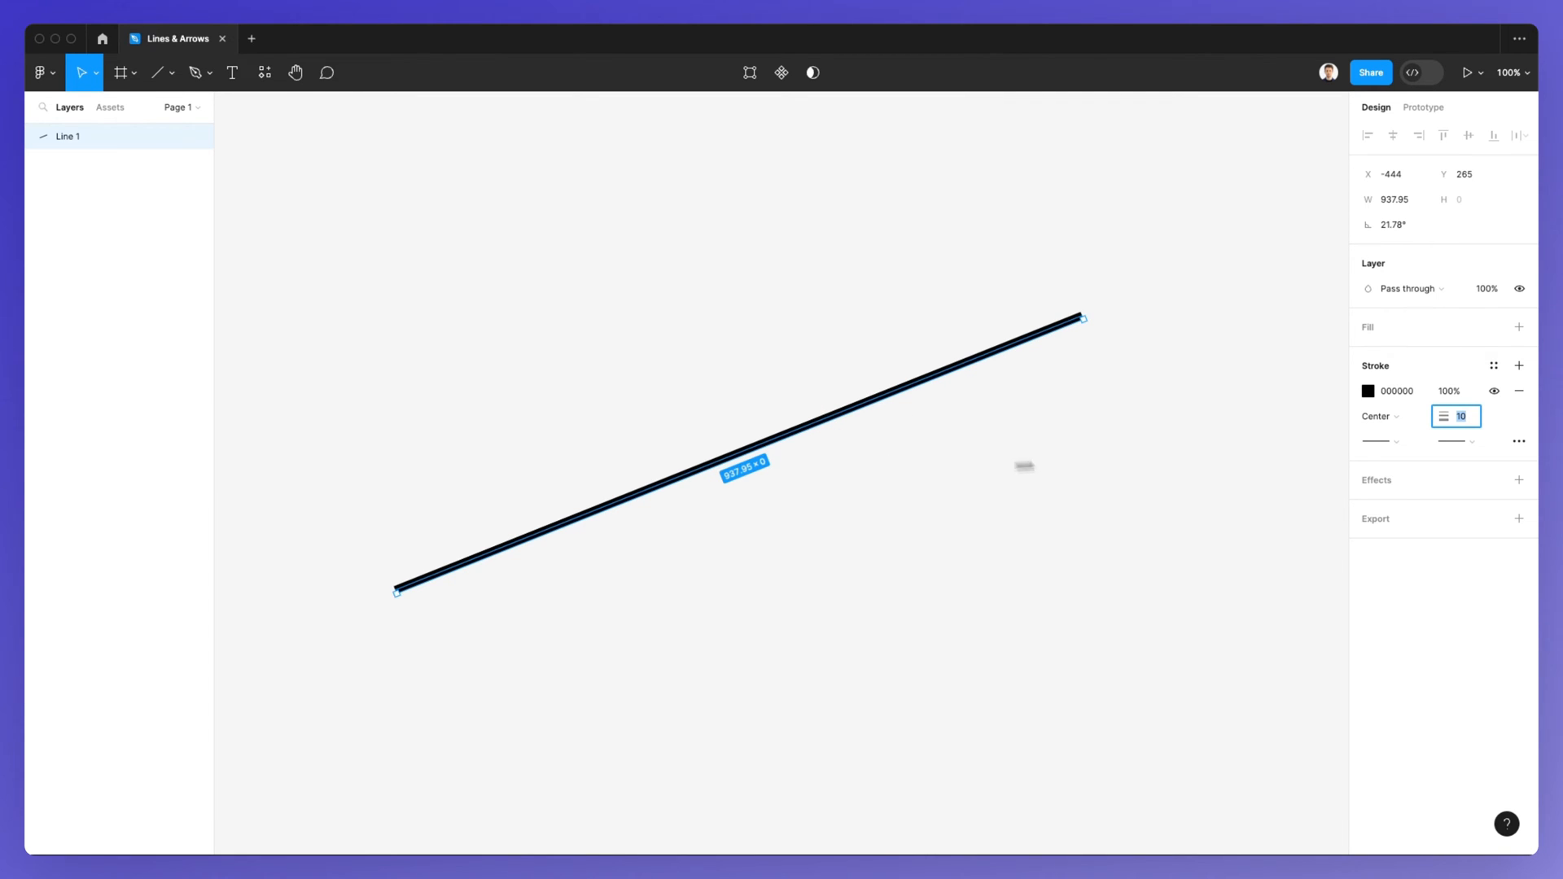
mouse_move(1364, 444)
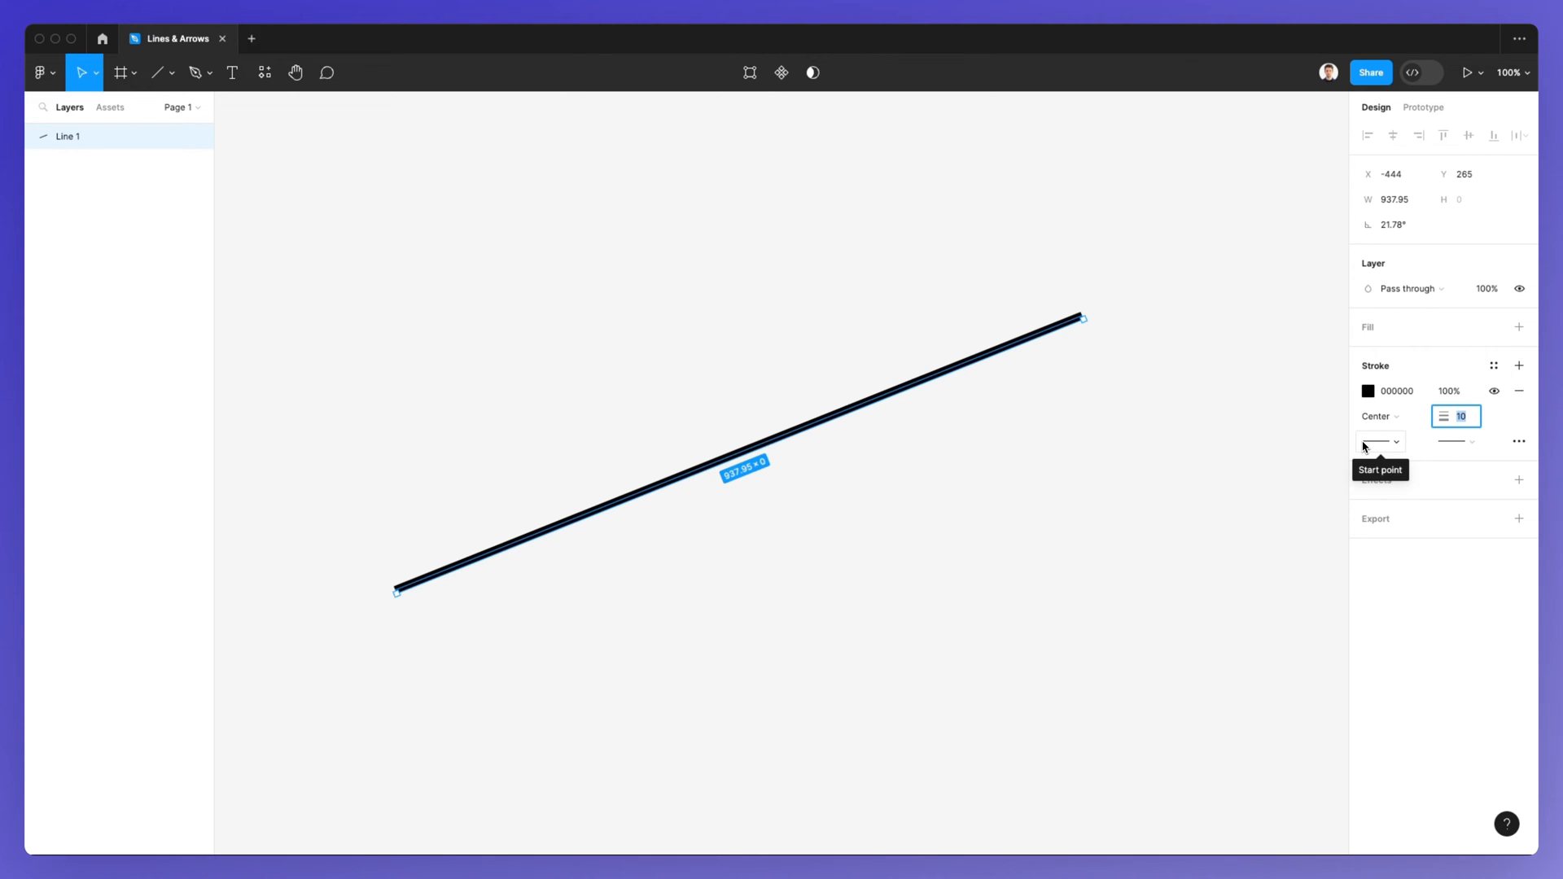
mouse_move(1394, 445)
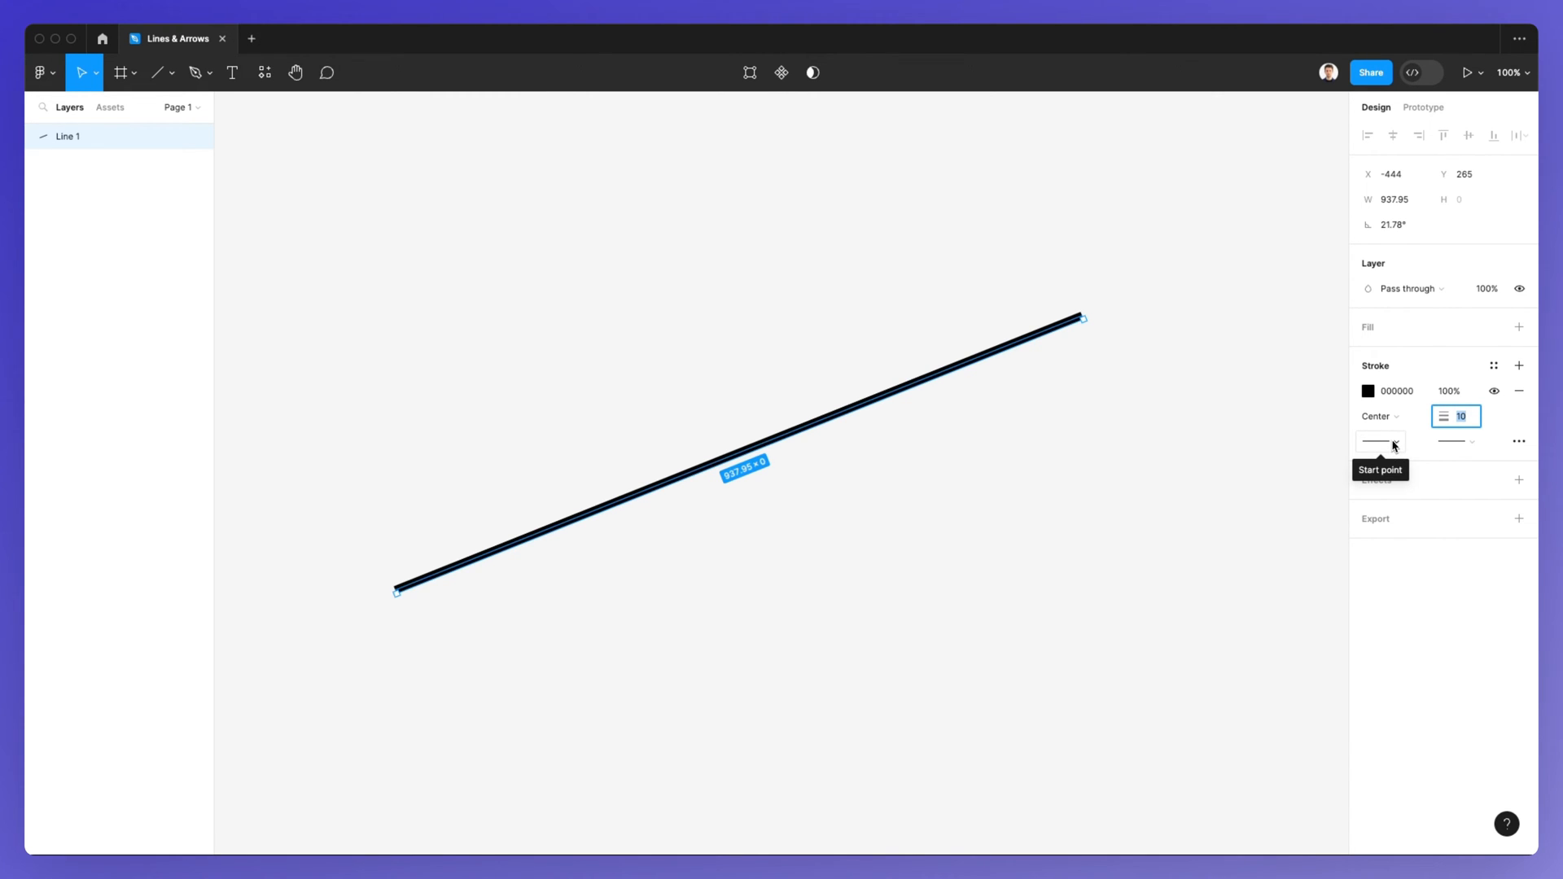
Give Line 1 a Line arrow start point and a Triangle arrow end point.
click(1381, 441)
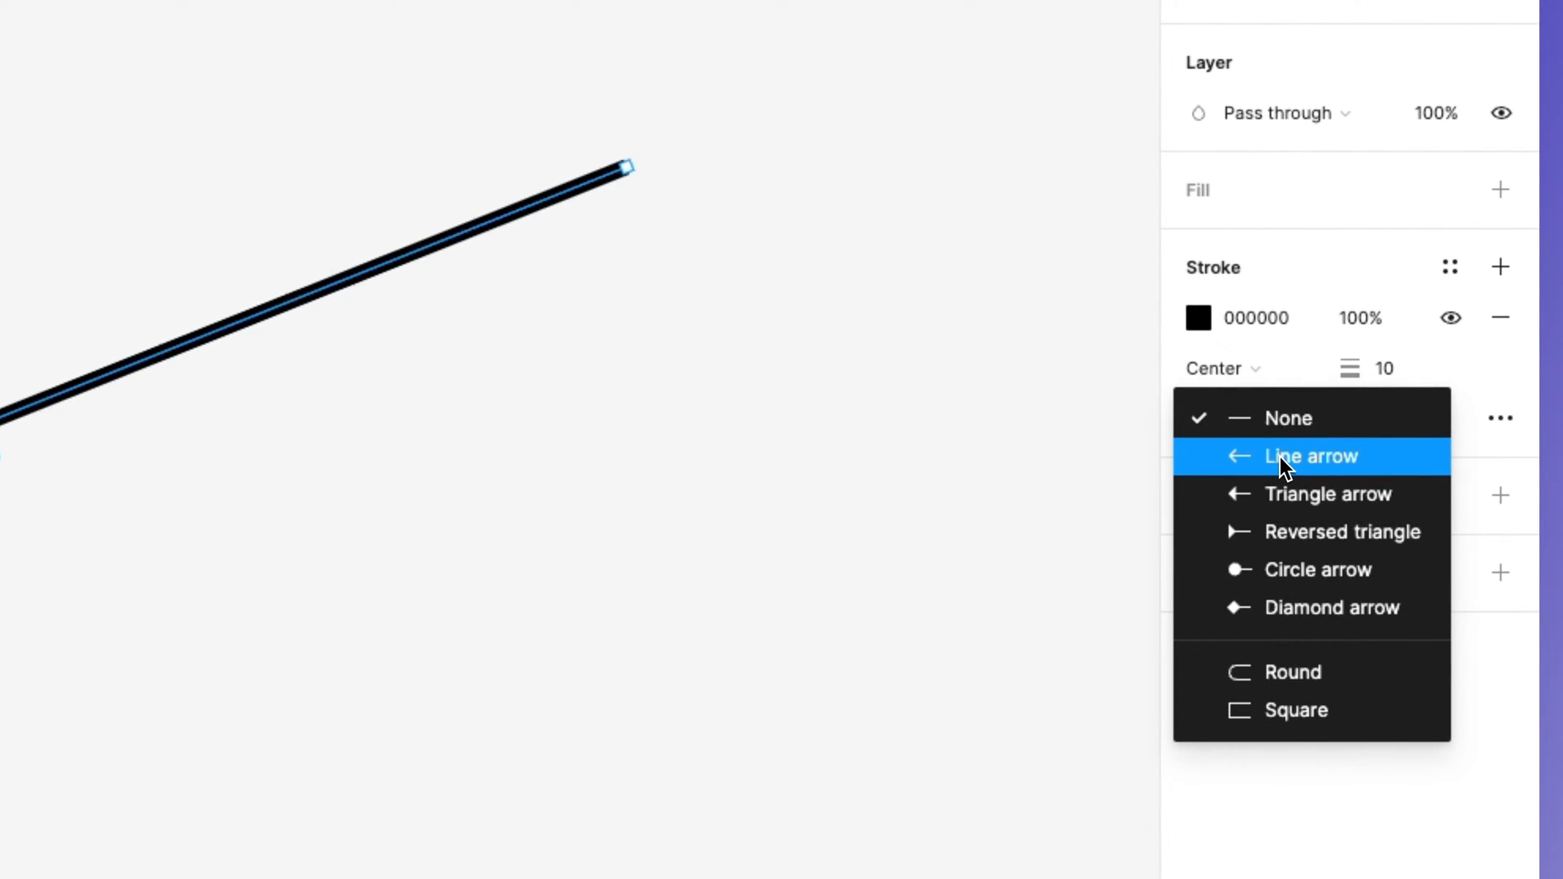
click(1311, 456)
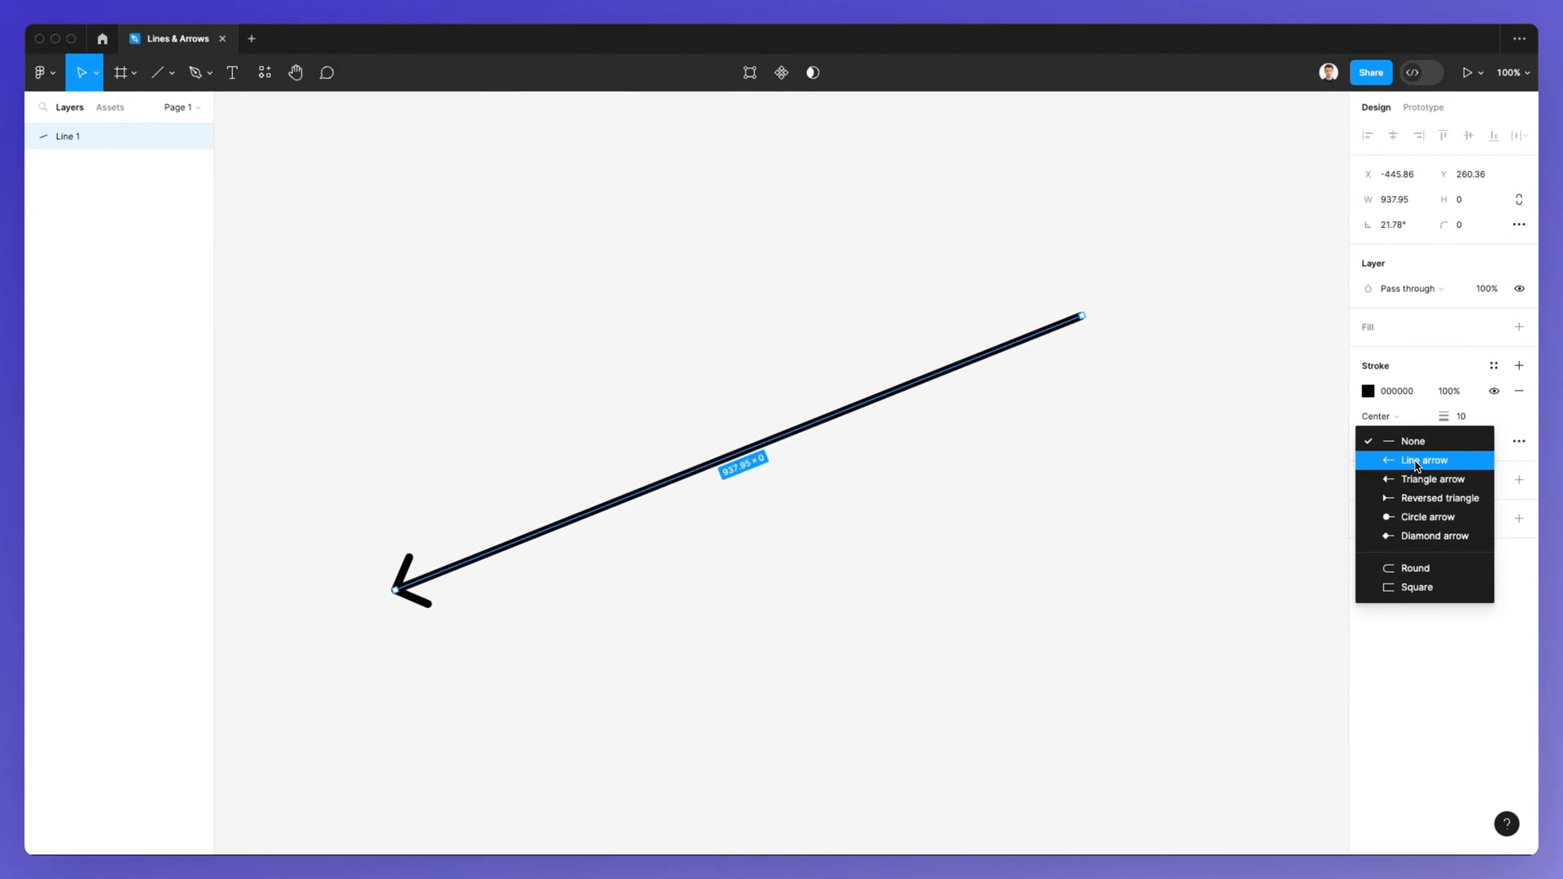
click(1423, 459)
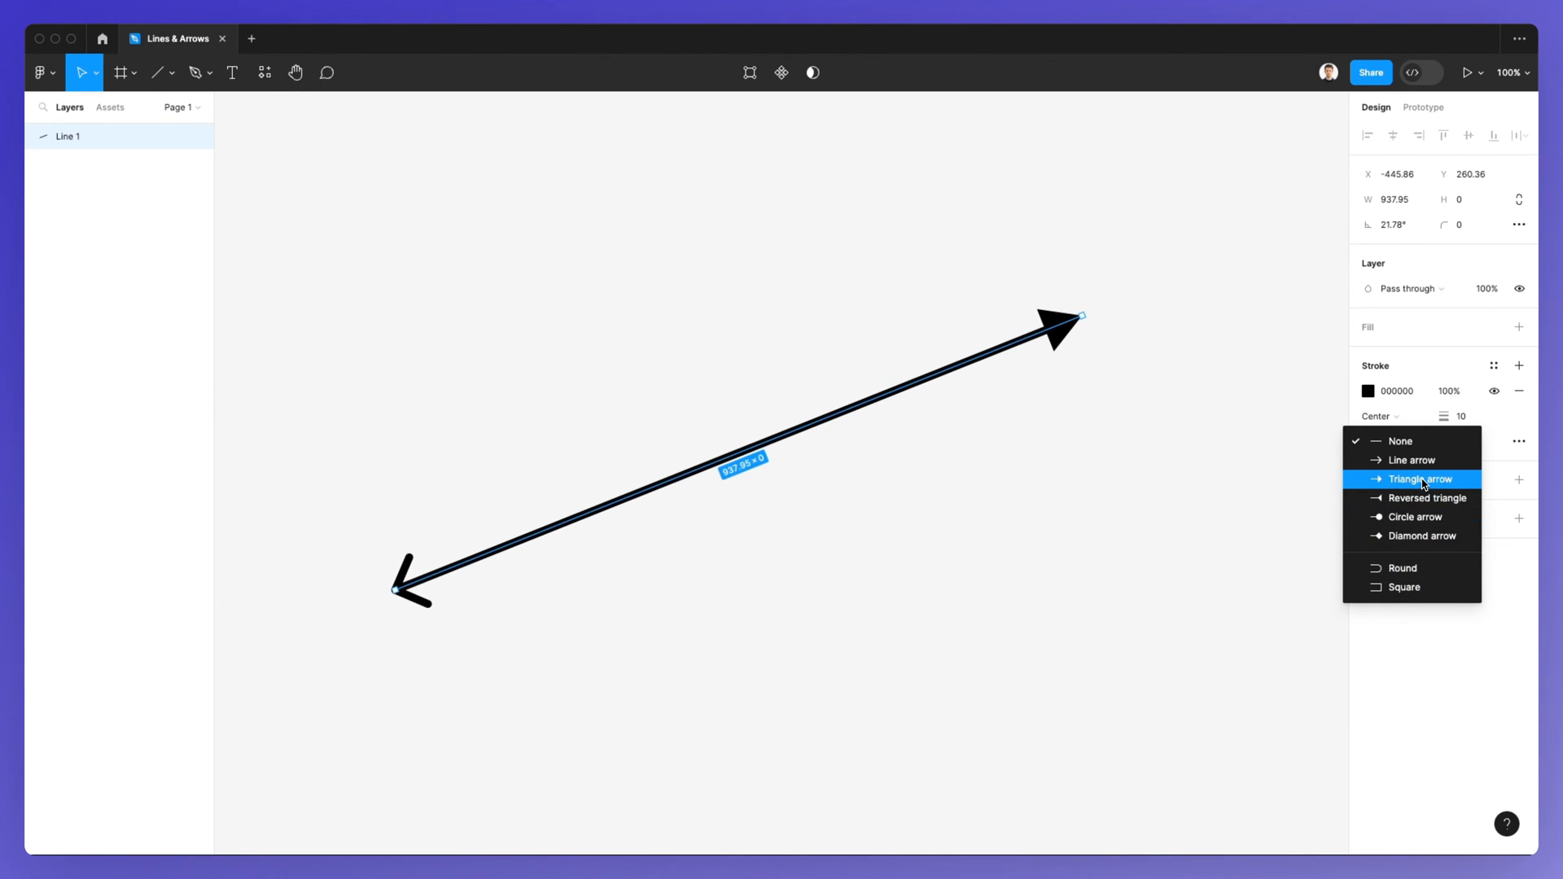
click(1420, 478)
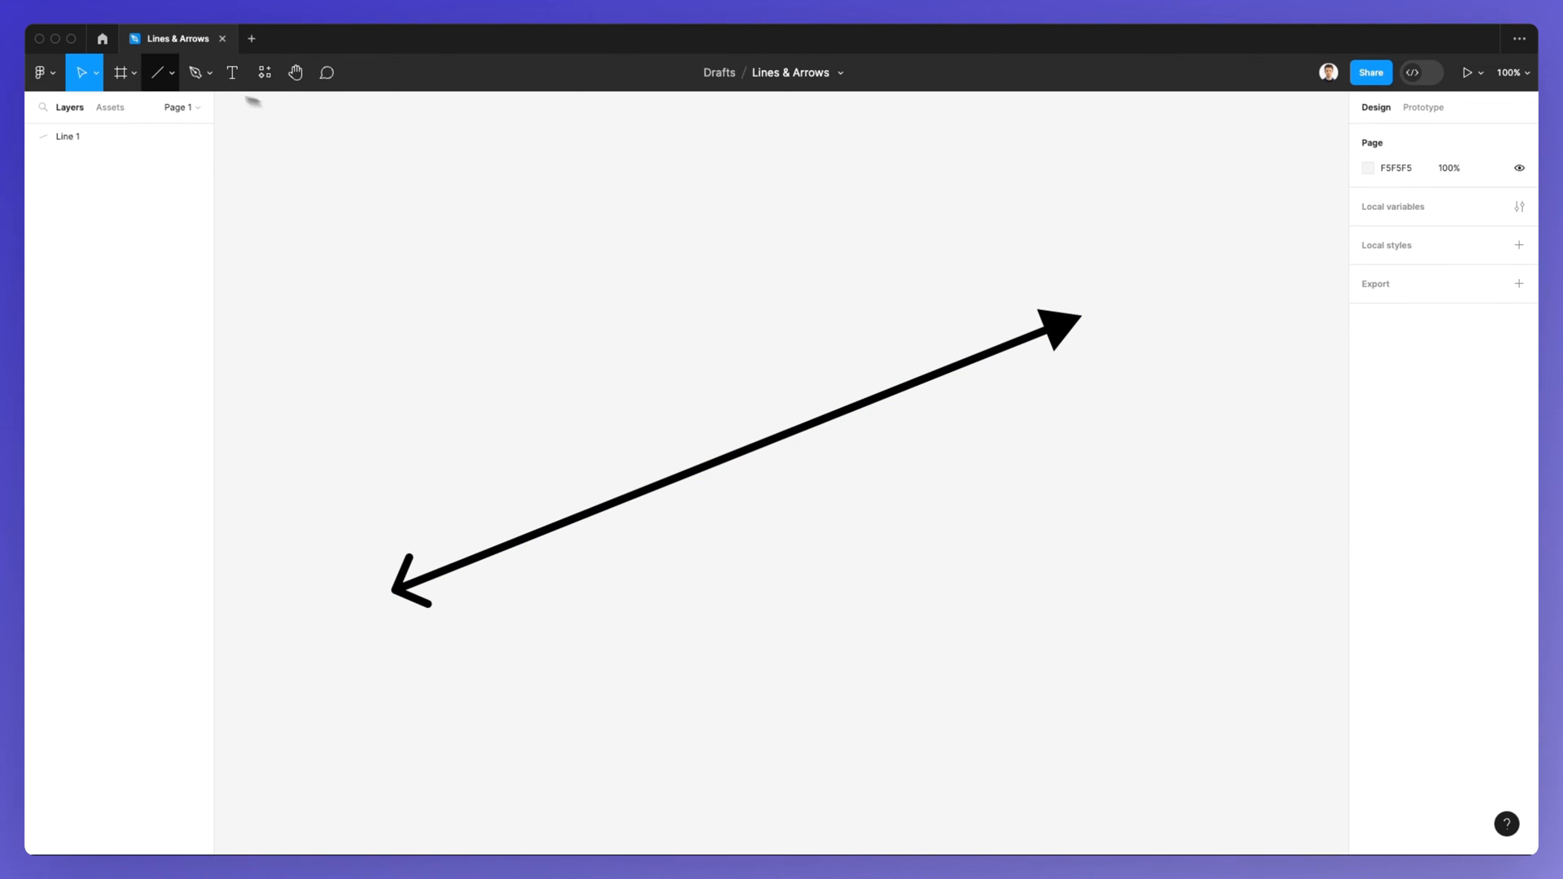
Draw Arrow 1 pointing right above Line 1 and set its stroke weight to 14.
click(169, 74)
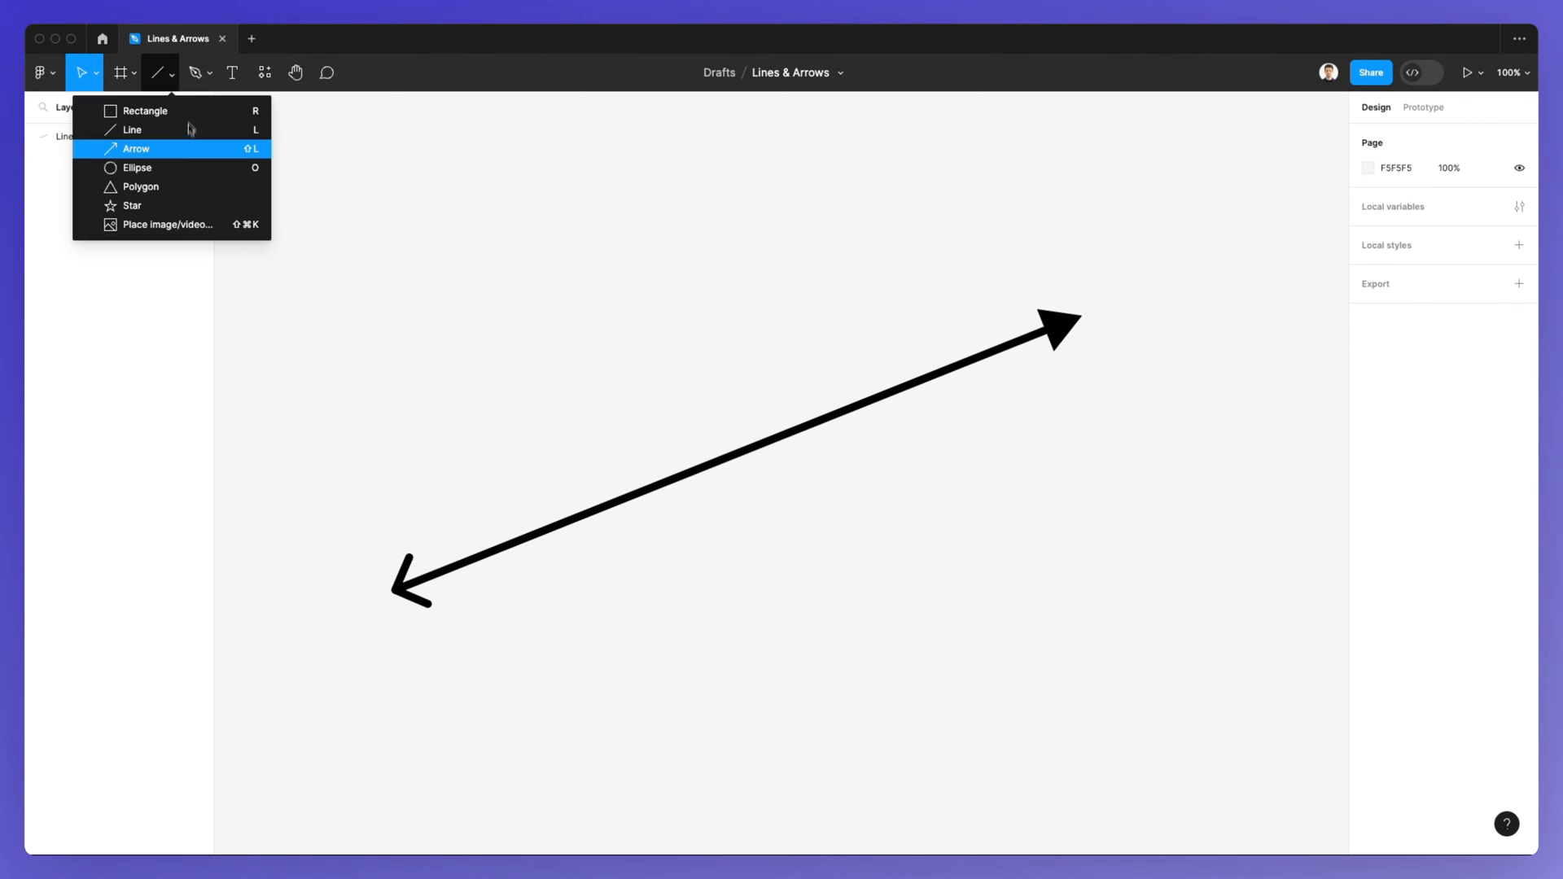
click(137, 148)
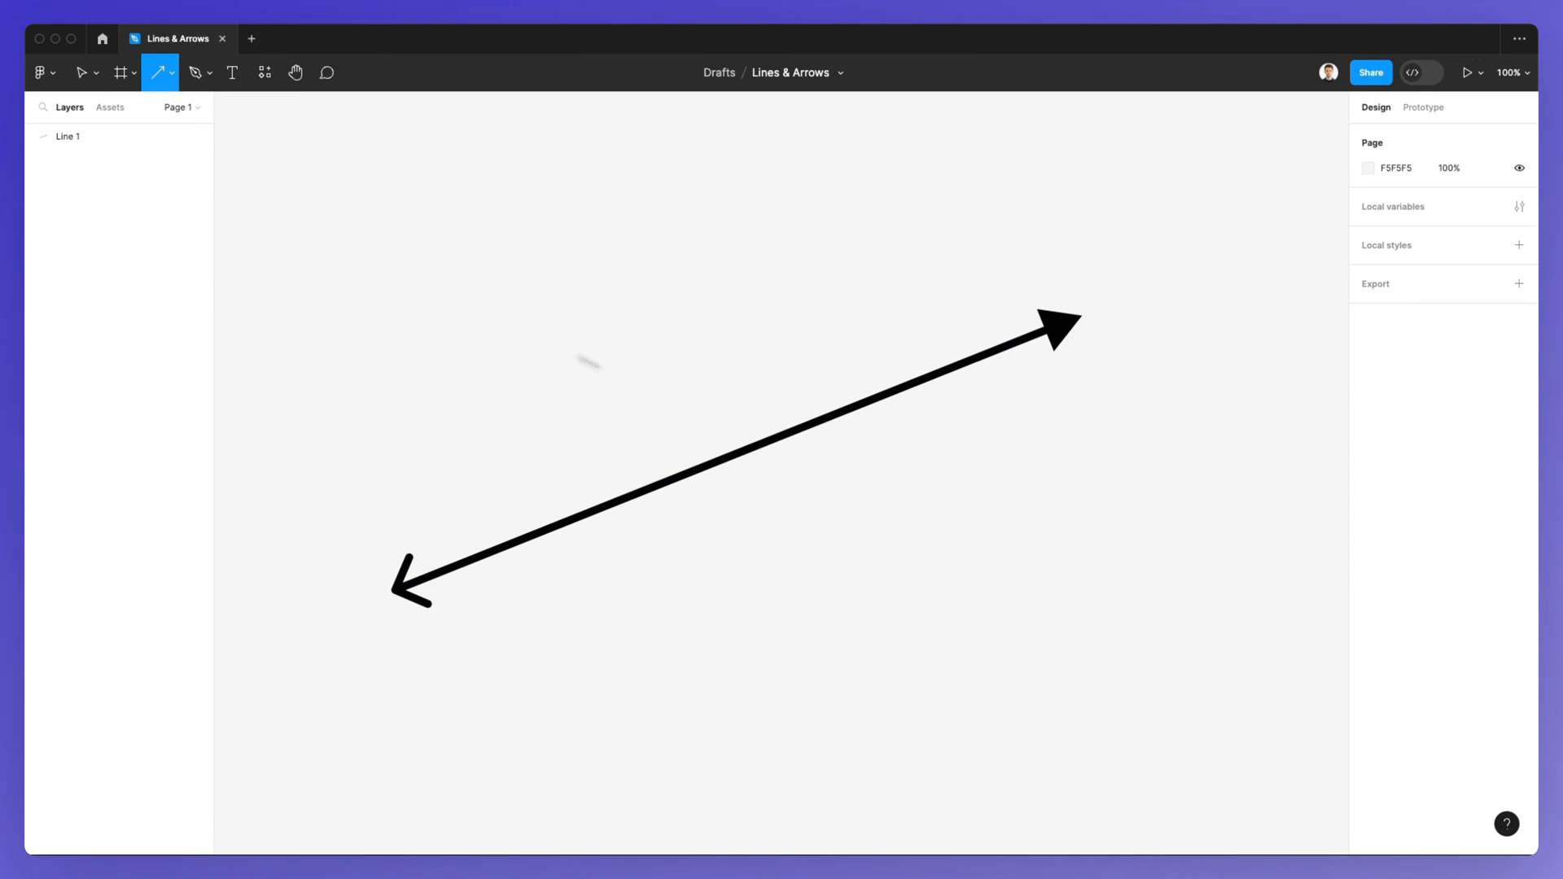
drag(387, 312, 881, 252)
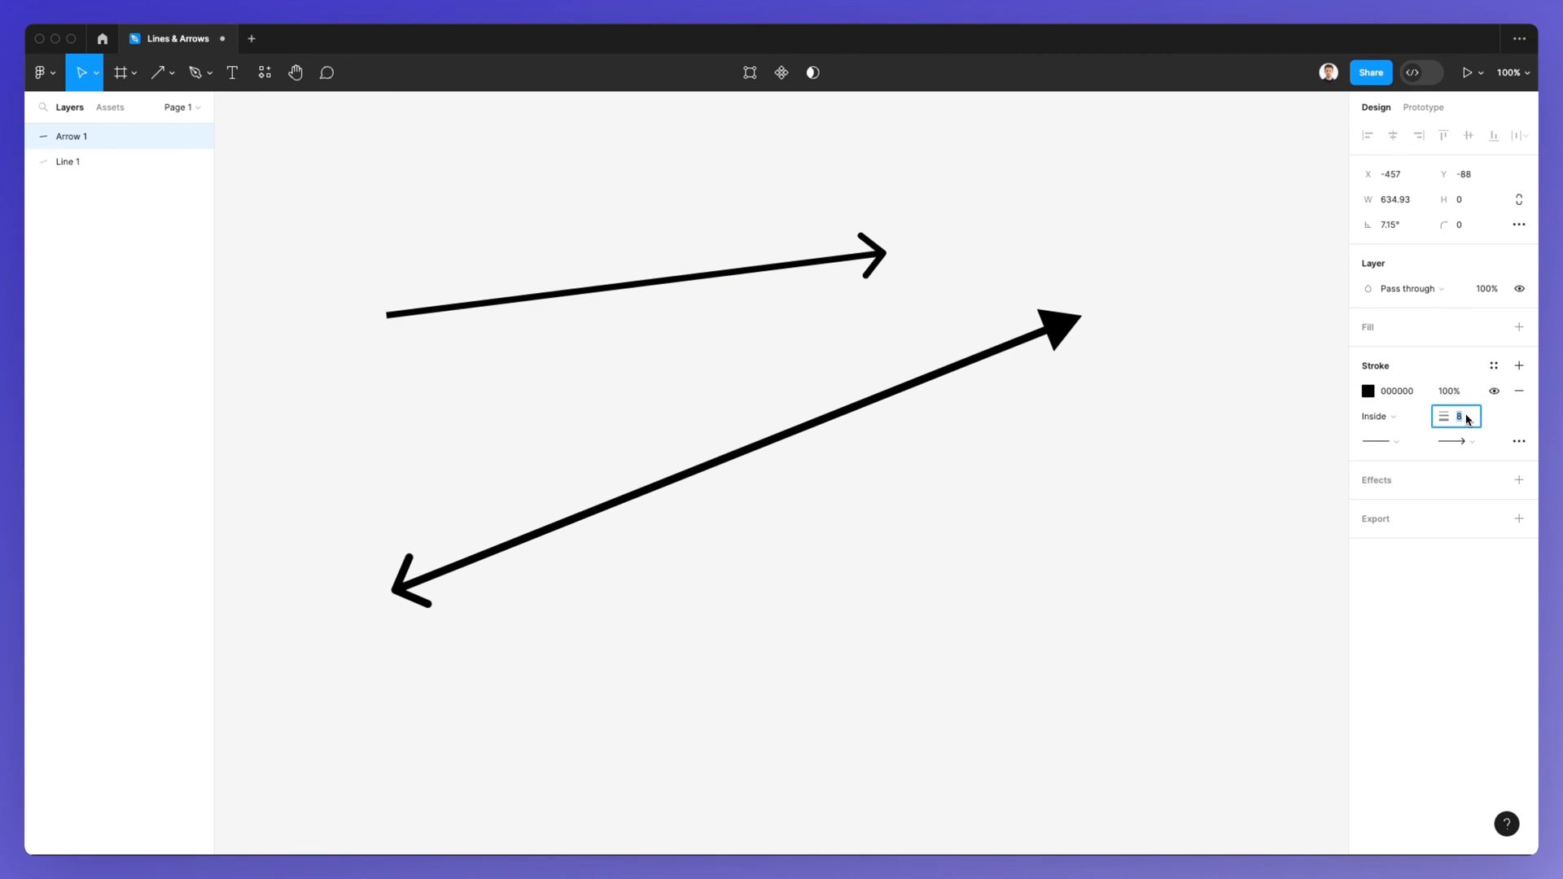
text(14)
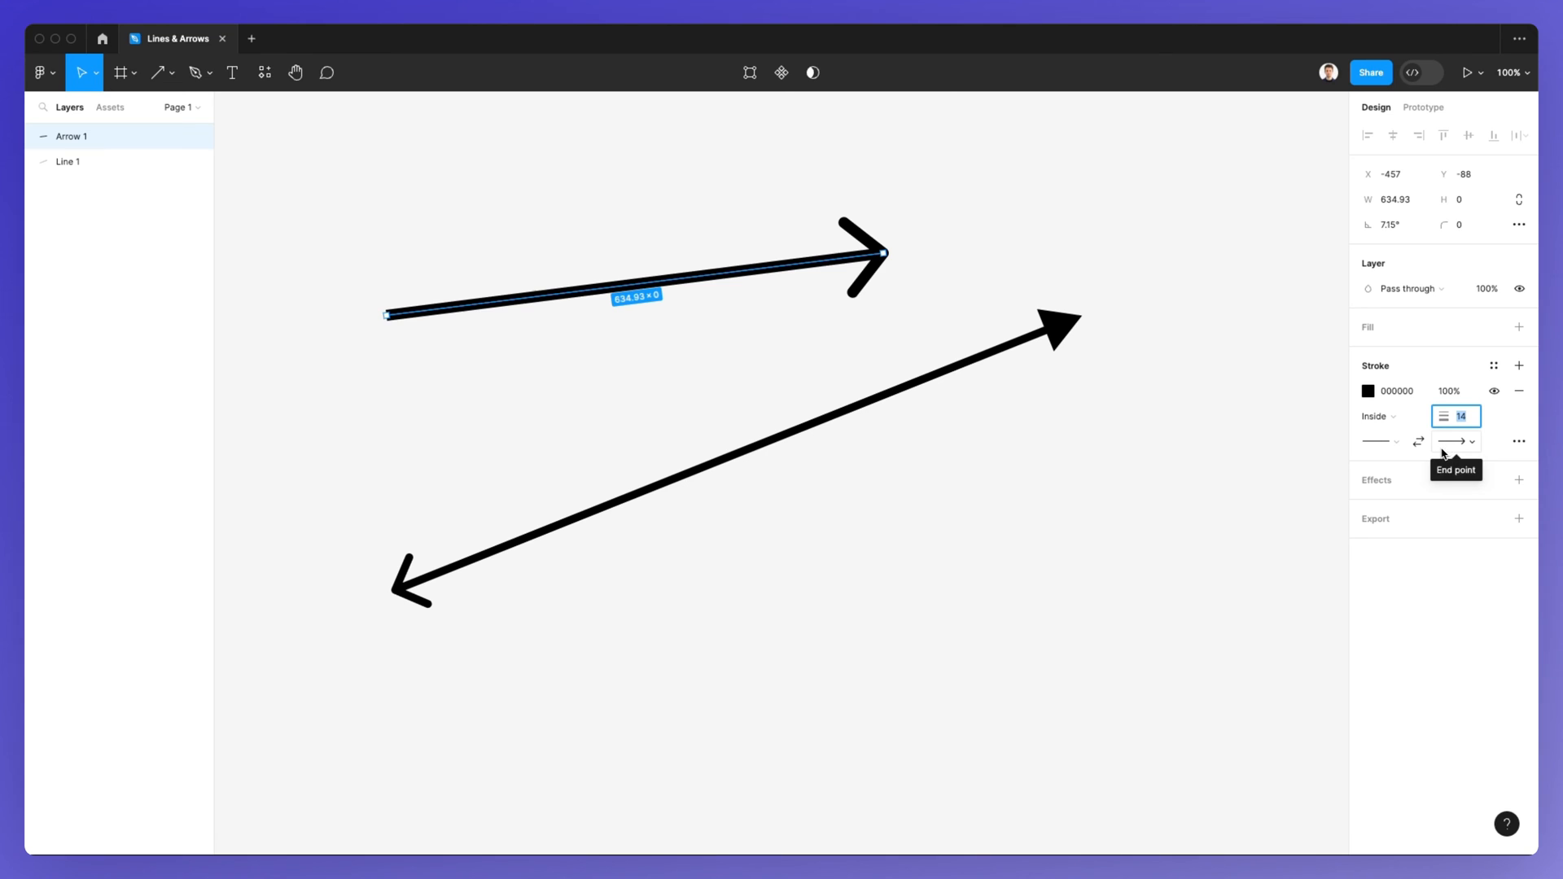
Set Arrow 1's end and start points to None, leaving a plain thick bar.
click(1455, 441)
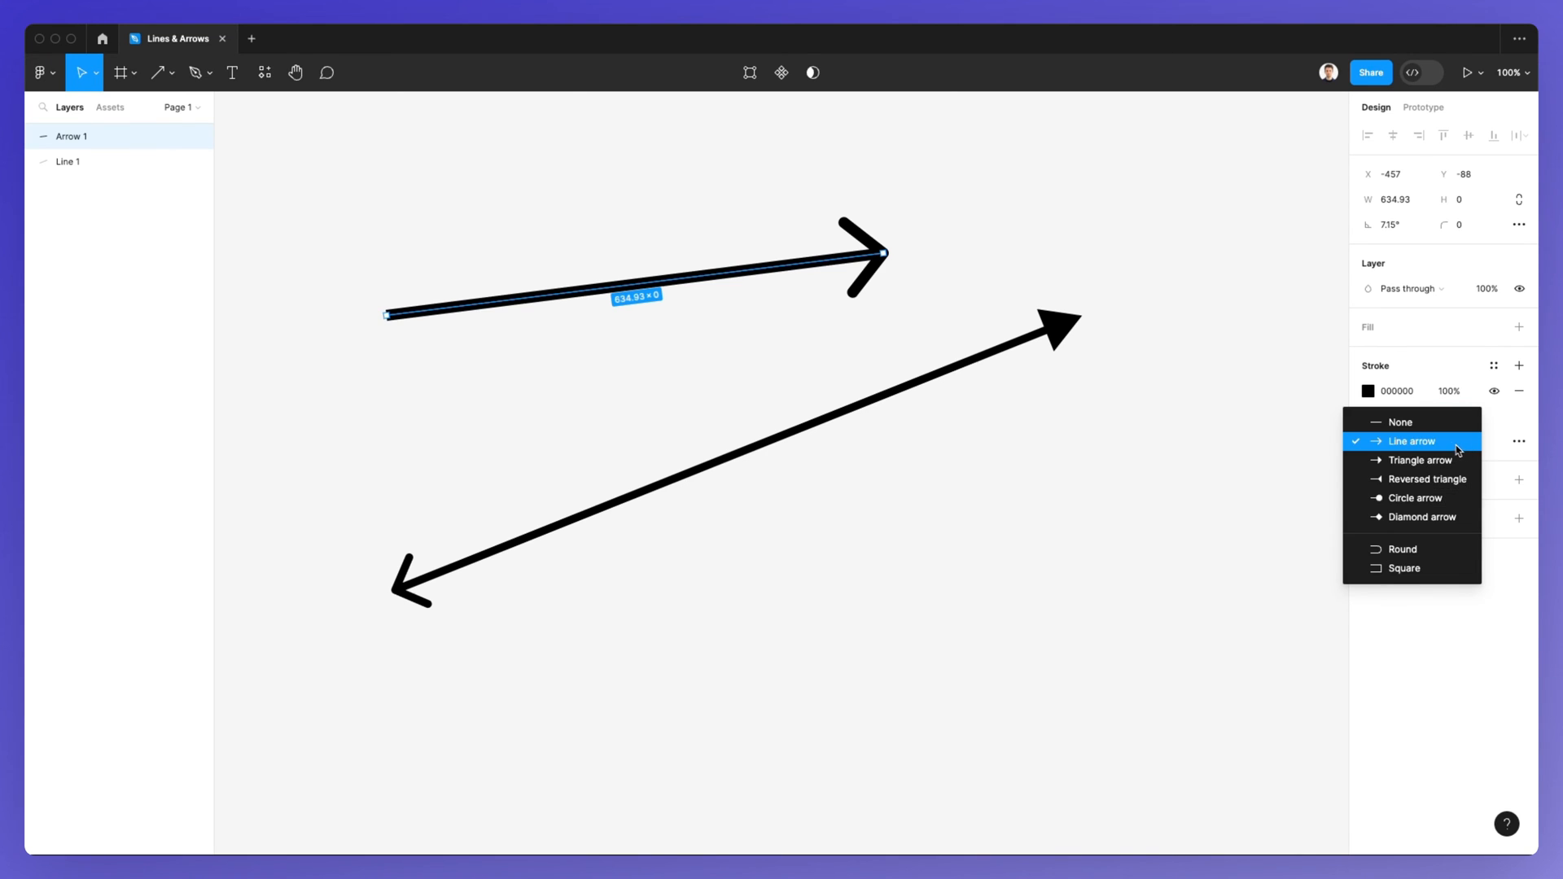
click(1401, 422)
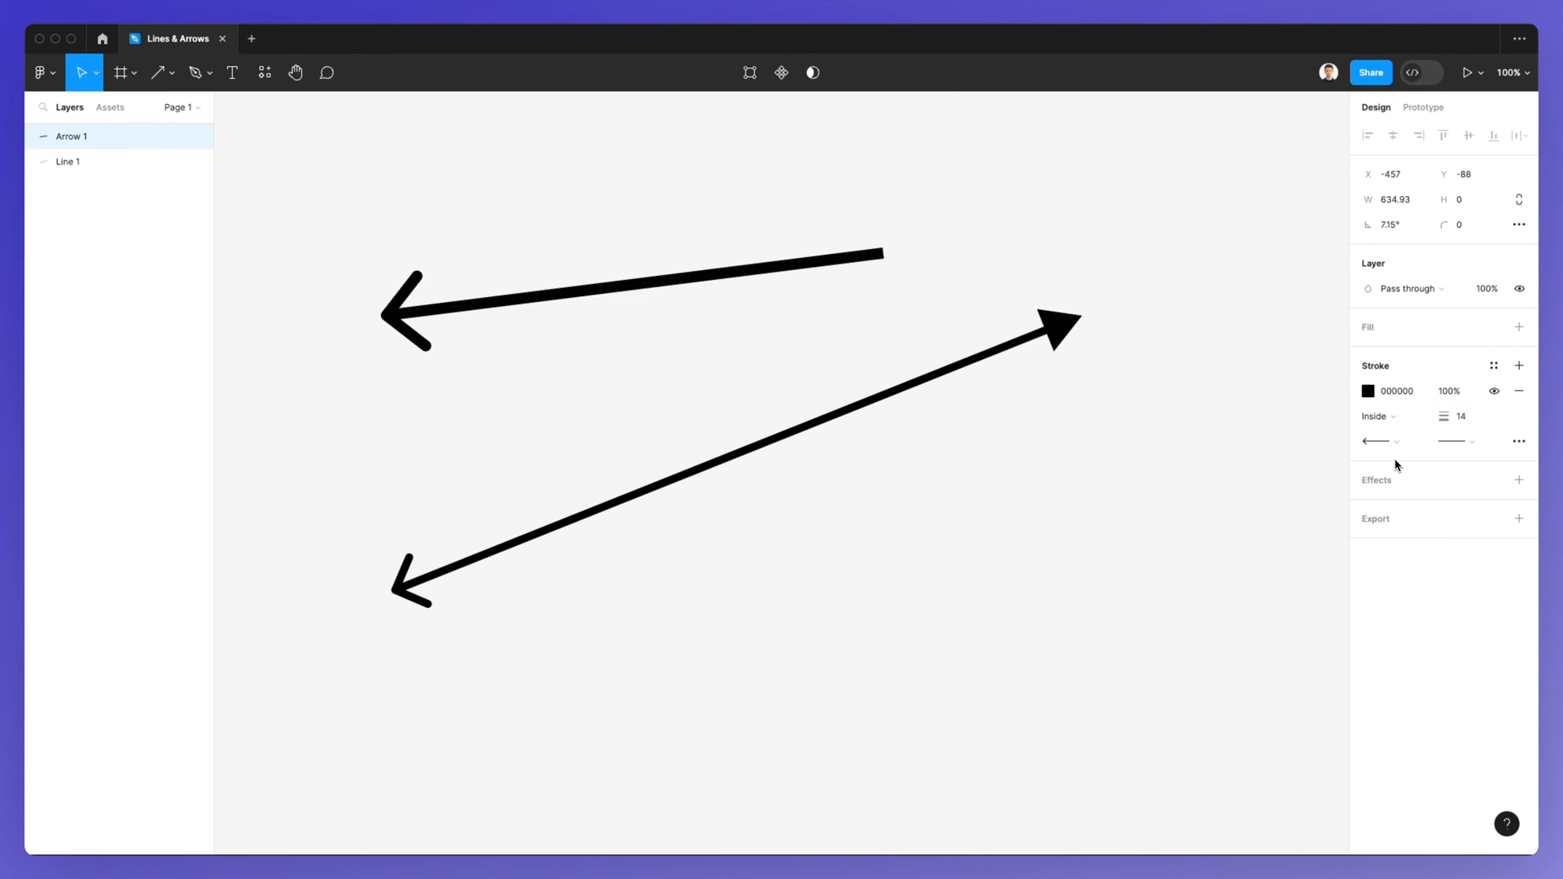
click(1376, 439)
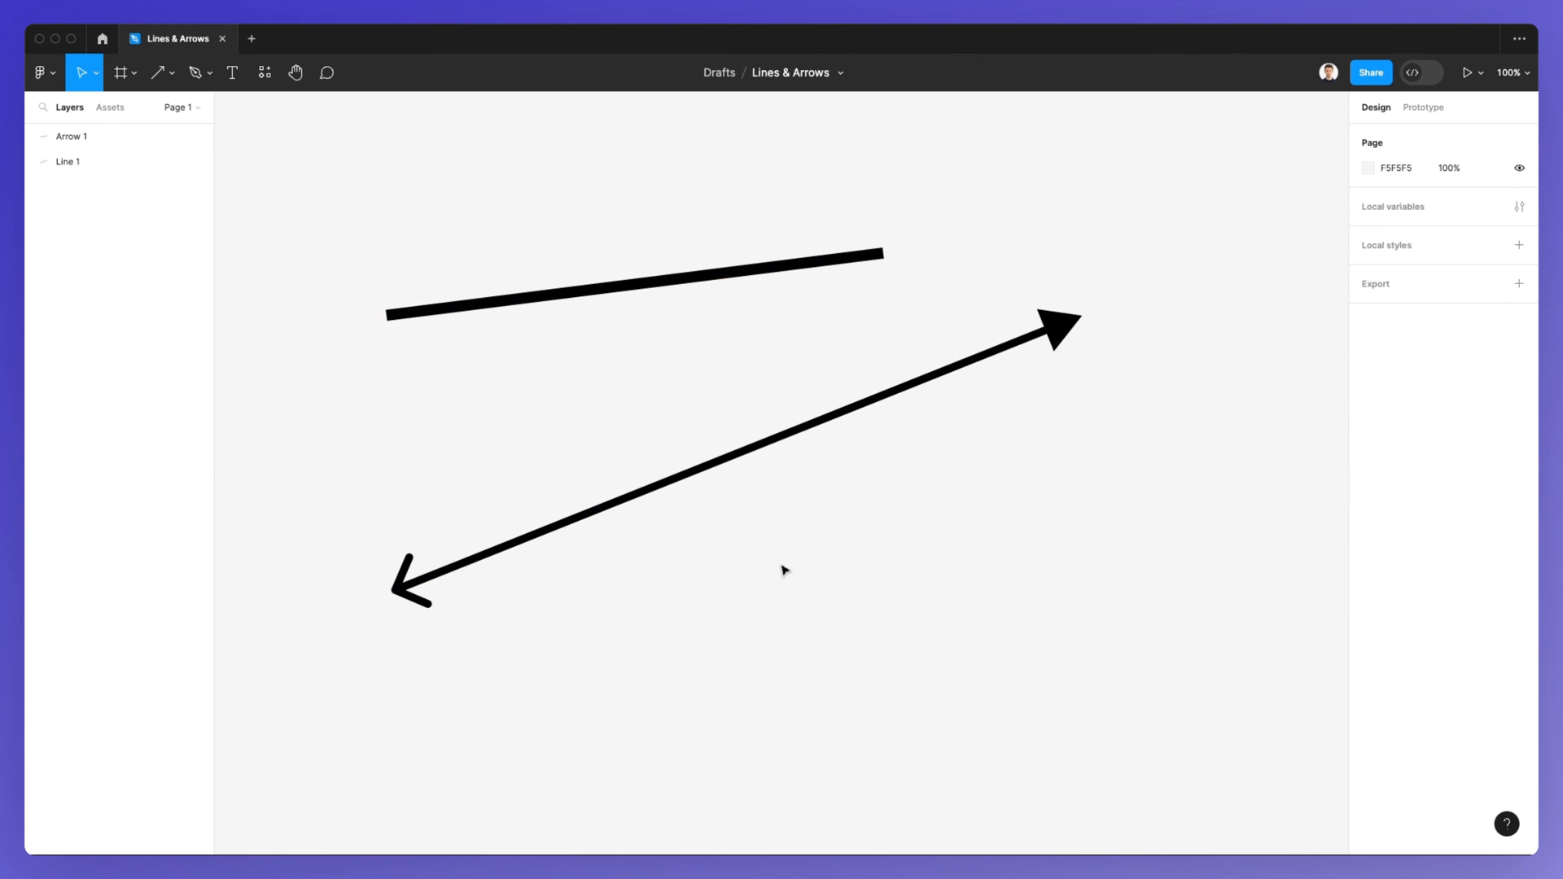
mouse_move(785, 573)
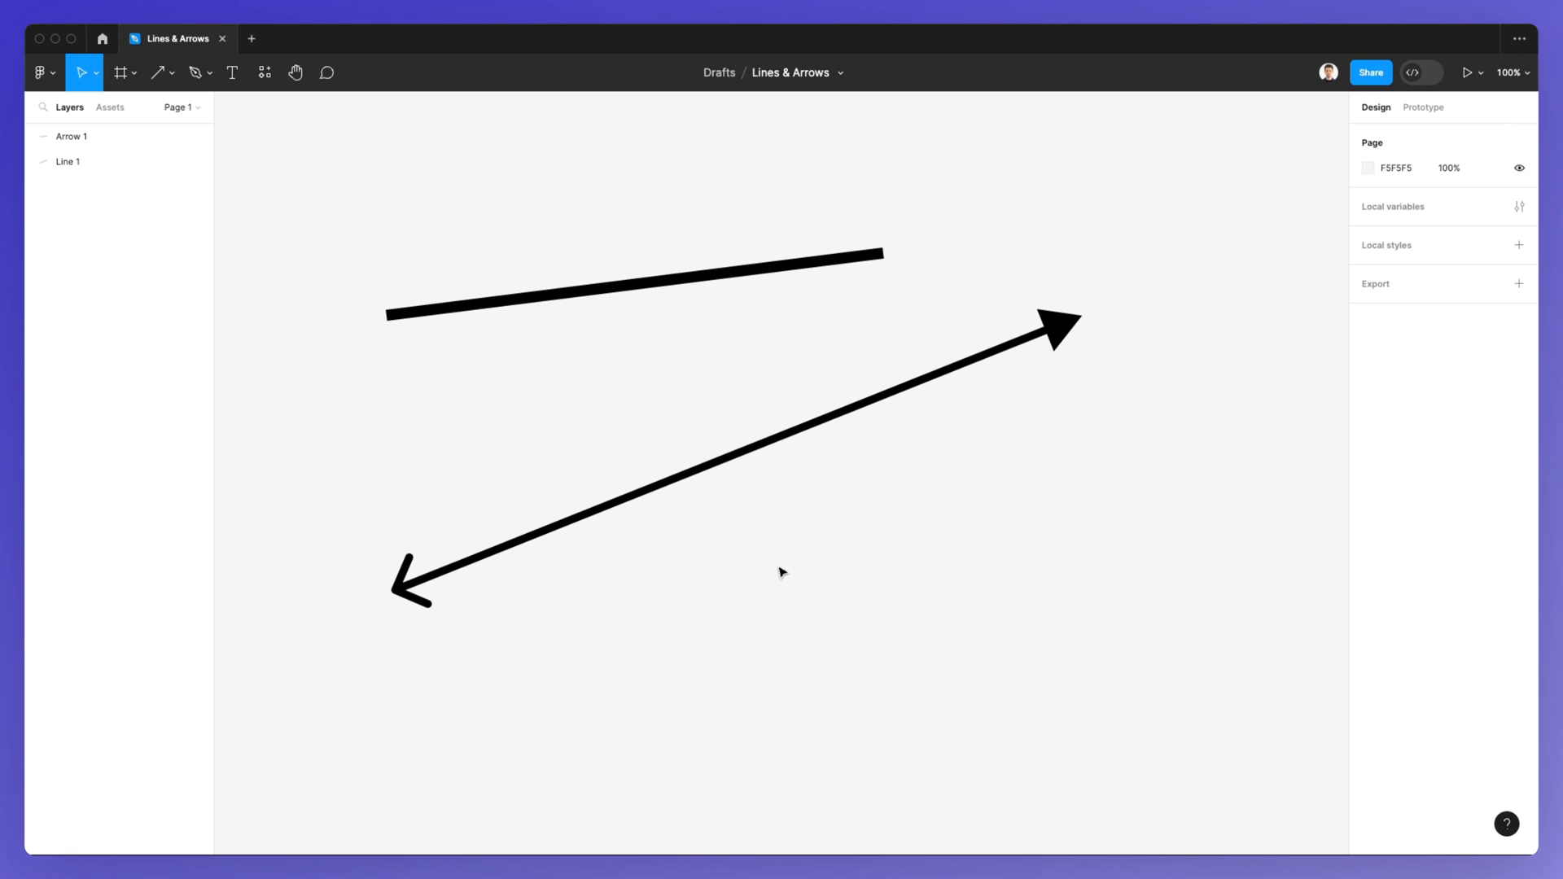